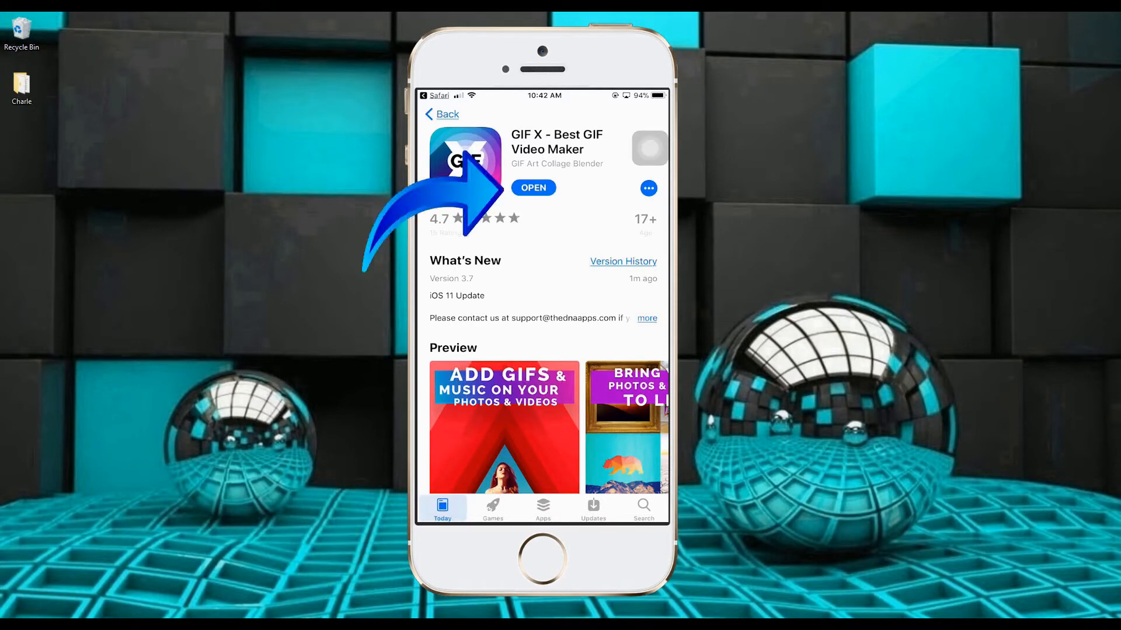
Step: Launch GIF X, pick the dance clip and crop it to a square around the dancer
left_click(533, 186)
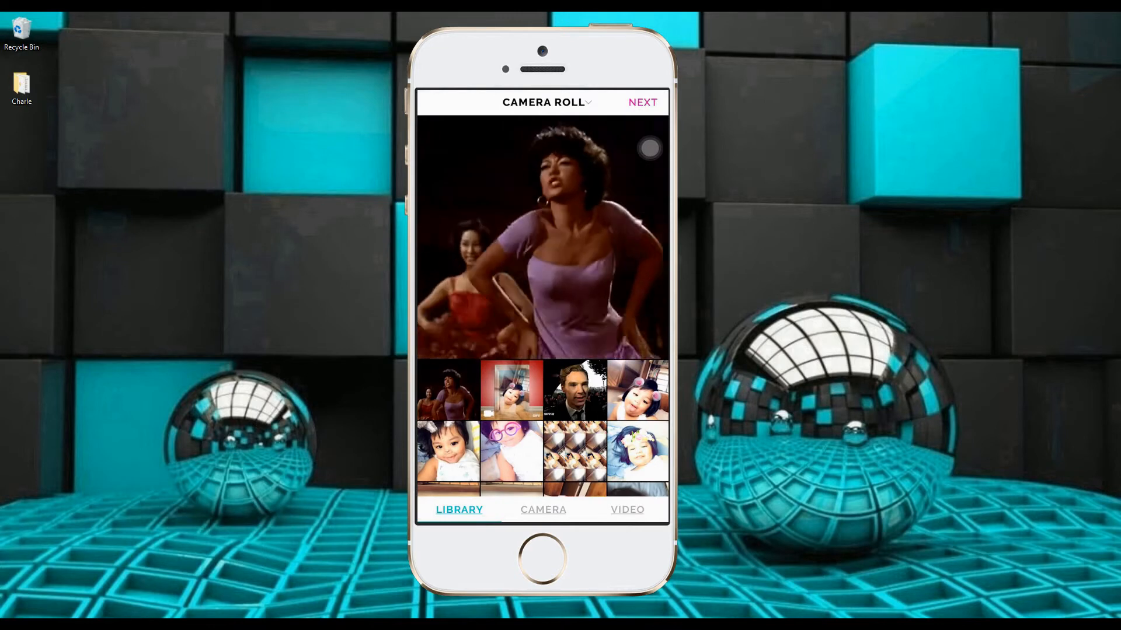
scroll("down", 3)
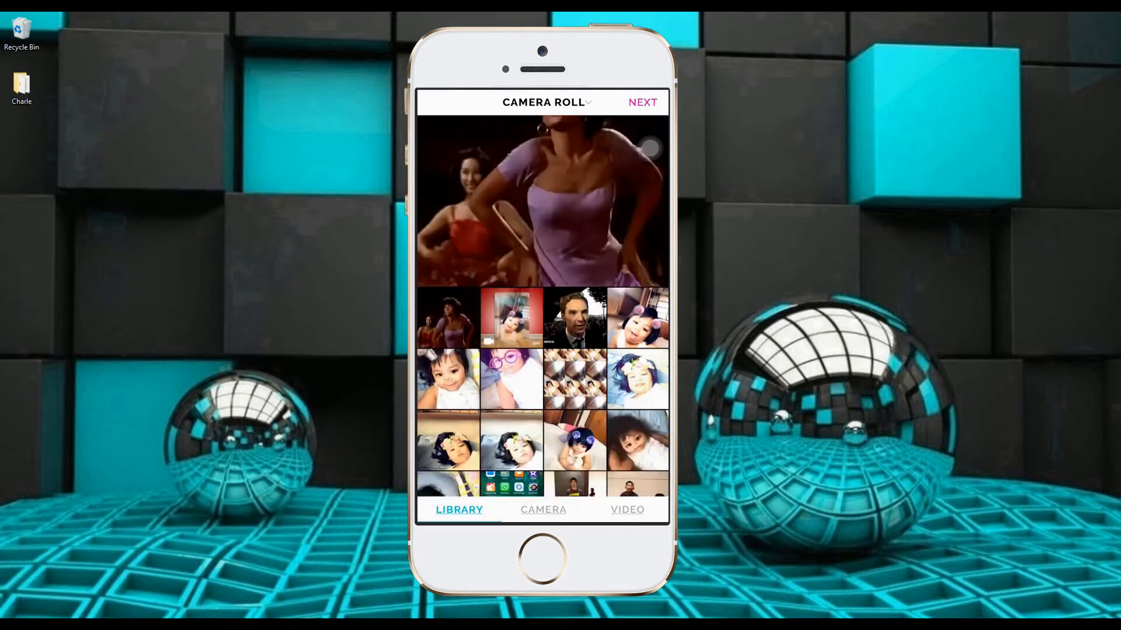
left_click(640, 103)
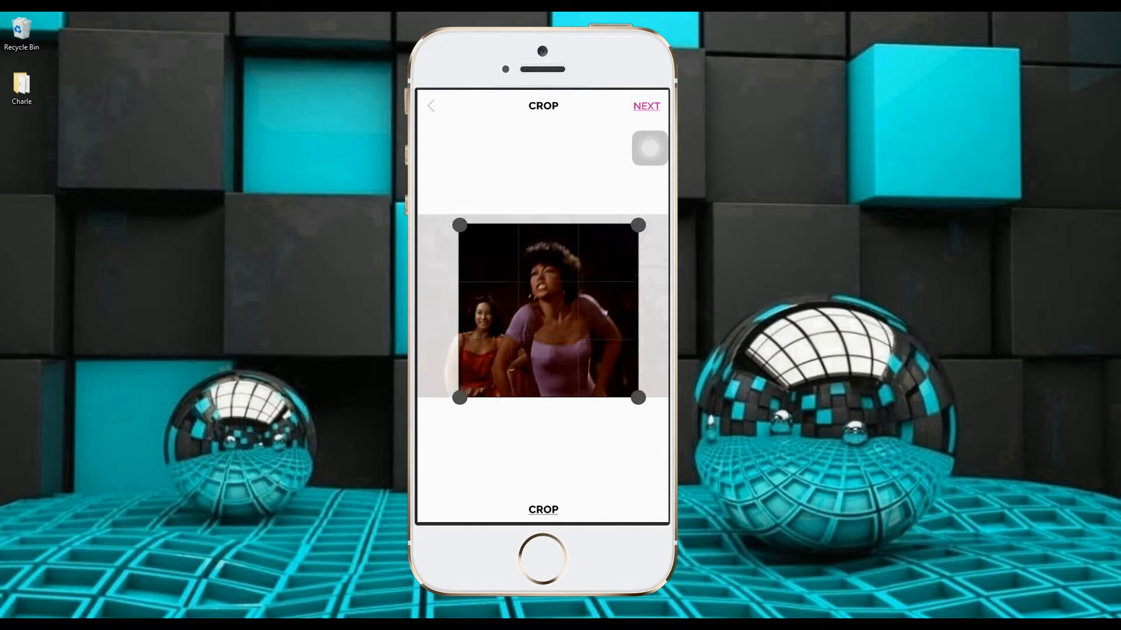
left_click_drag(460, 398, 486, 392)
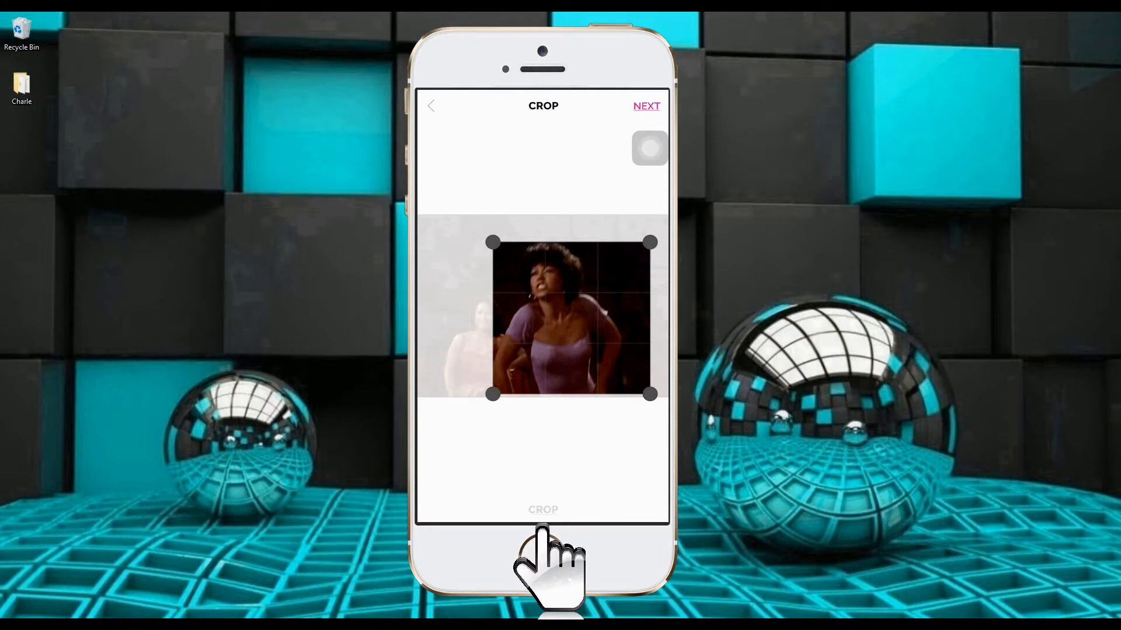
left_click(543, 510)
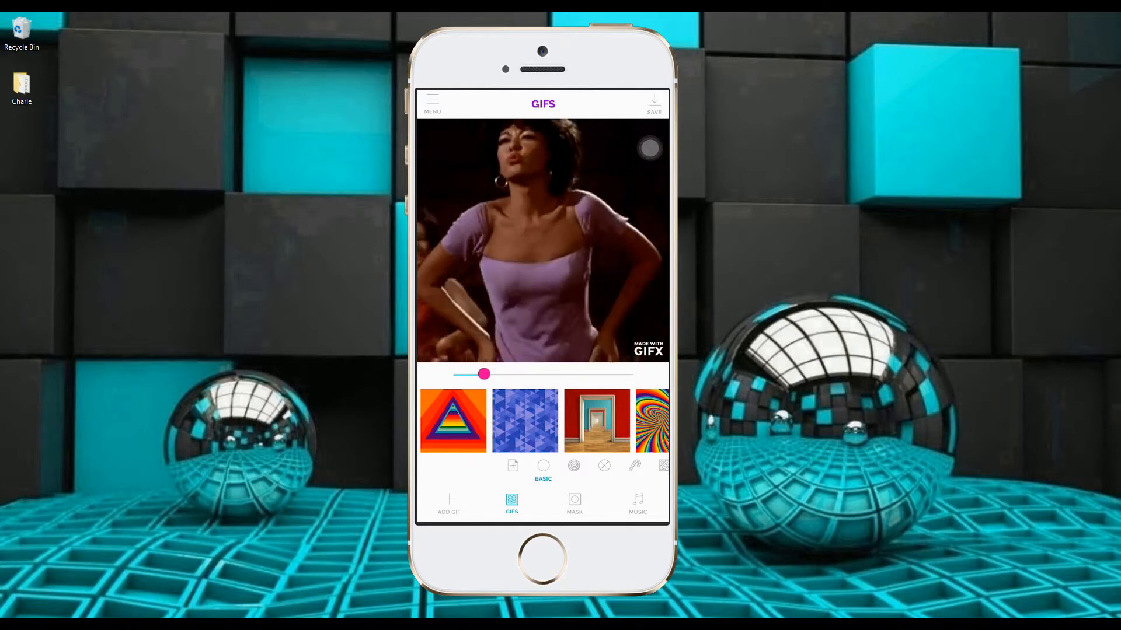
Step: Overlay the blue triangle pattern GIF on the clip at a low intensity
left_click(452, 420)
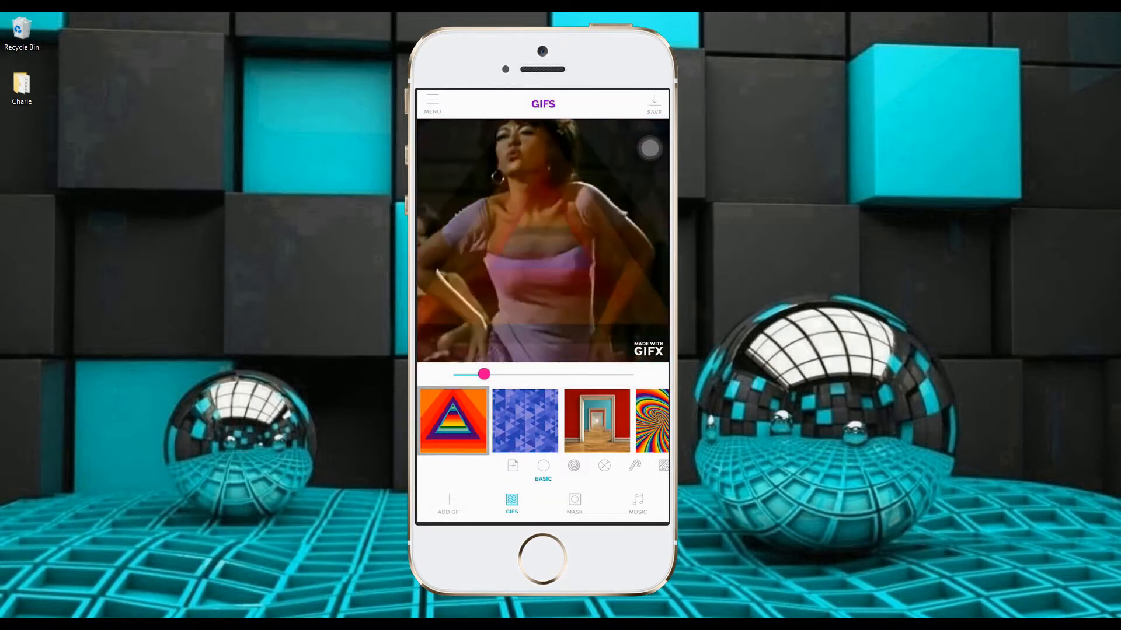
left_click(524, 421)
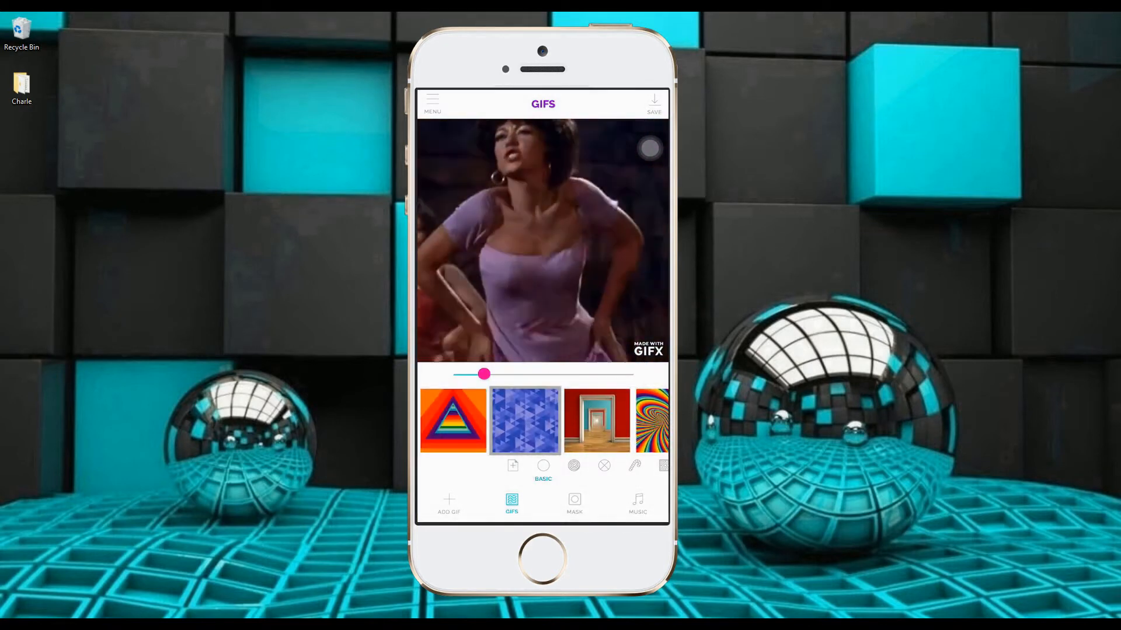
left_click_drag(483, 374, 457, 374)
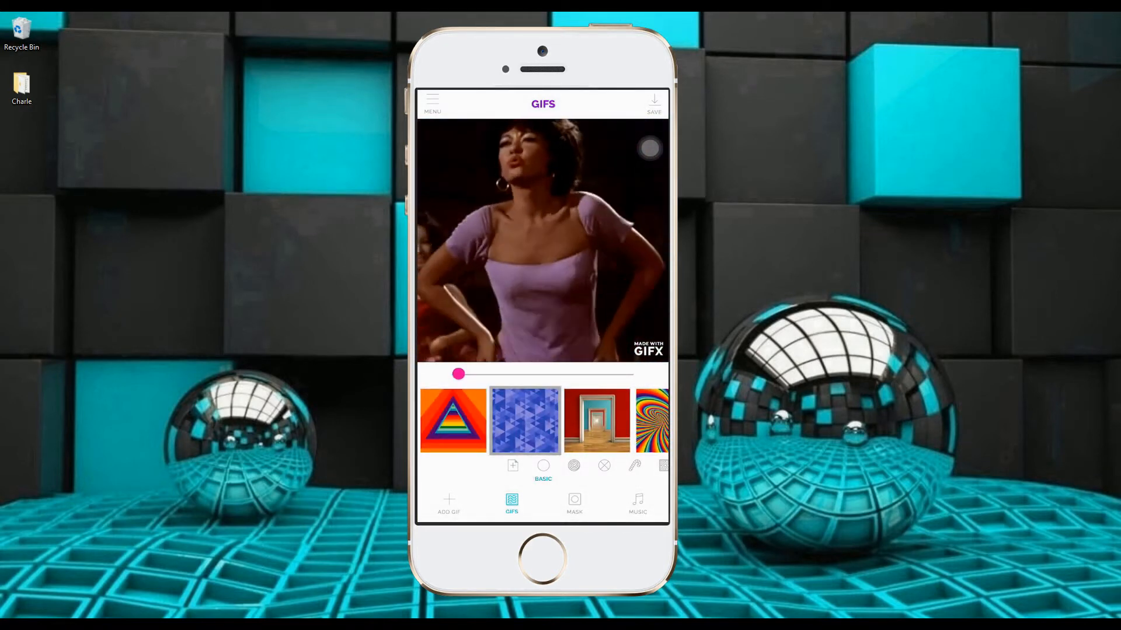
left_click_drag(457, 374, 508, 374)
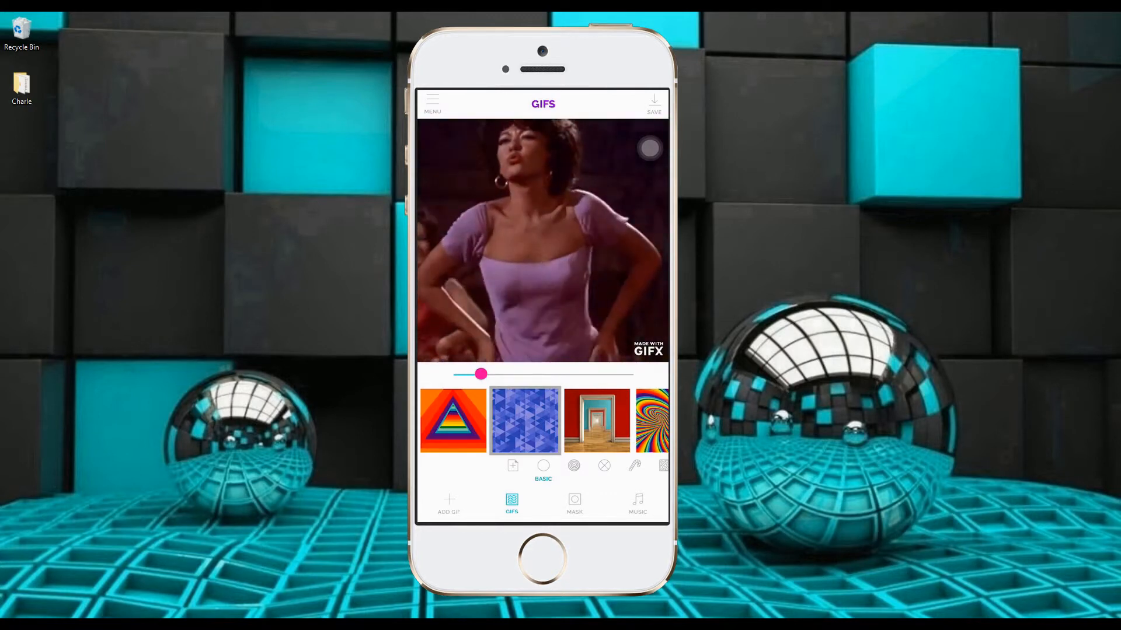
Step: Apply the circle mask shape to the dancer and fine-tune its blend level
left_click(575, 504)
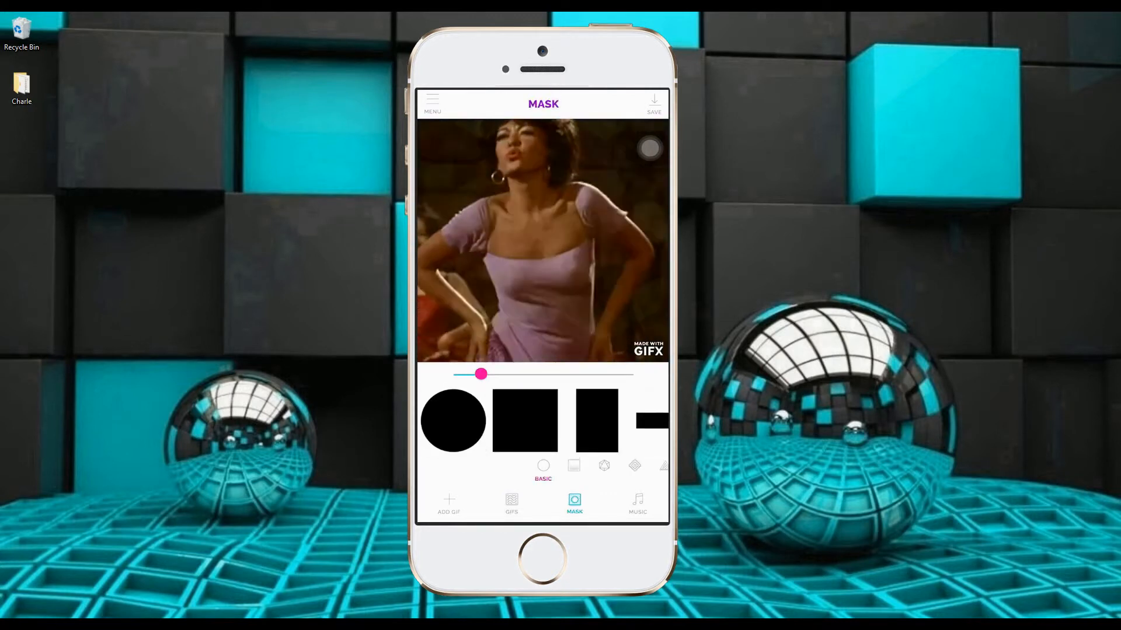
left_click(451, 420)
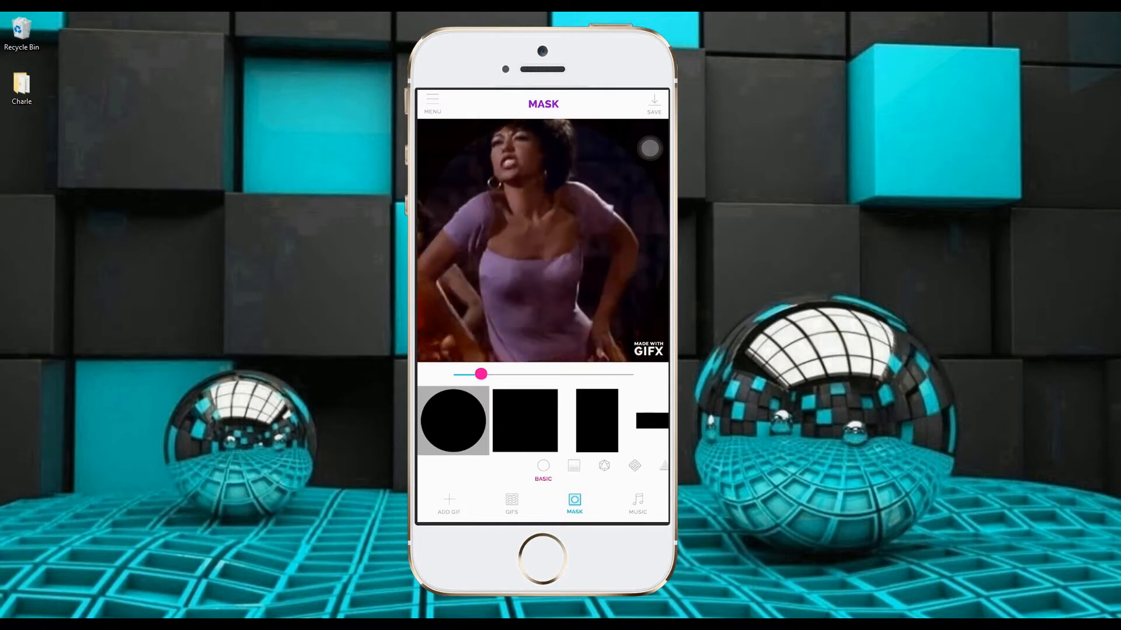
left_click(523, 420)
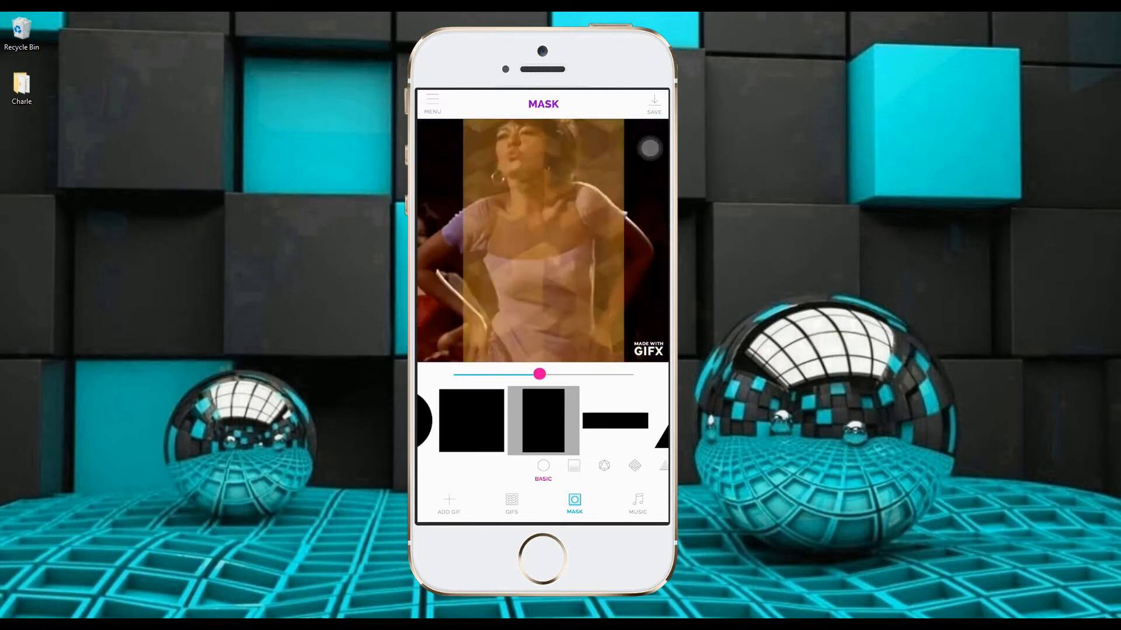
left_click(451, 420)
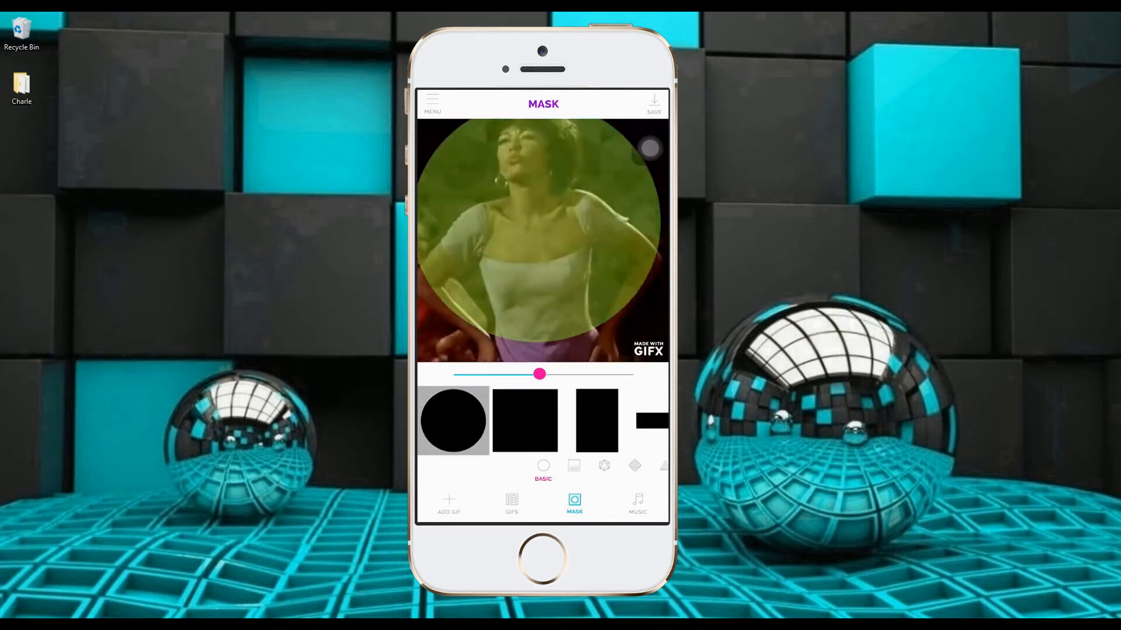
left_click_drag(539, 374, 527, 374)
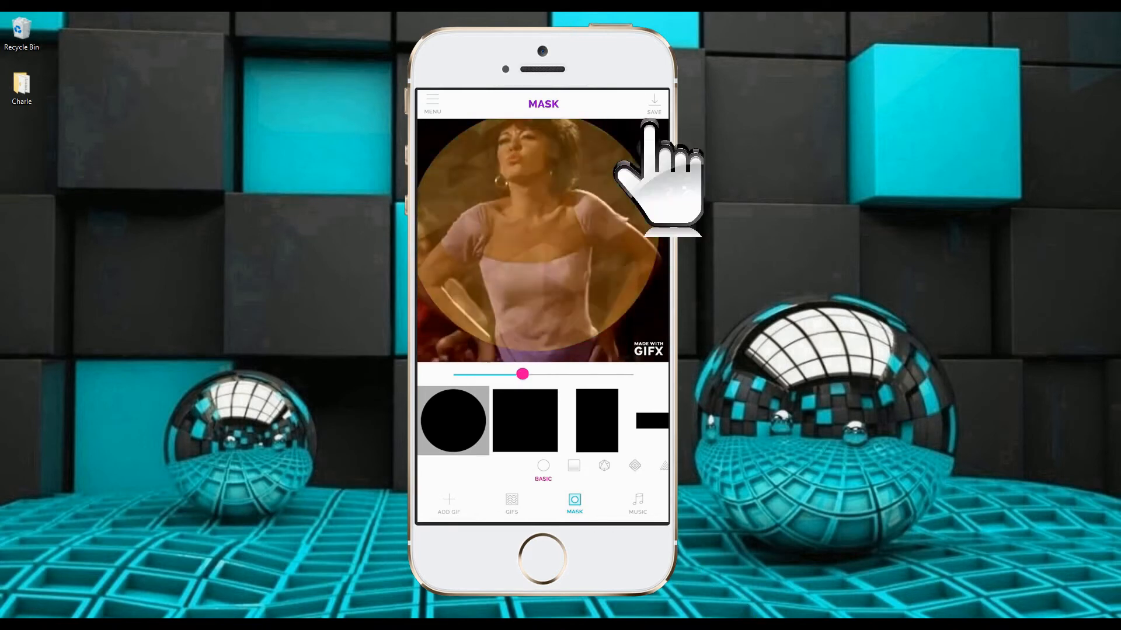
Step: Save the creation as a GIF instead of a movie
left_click(654, 100)
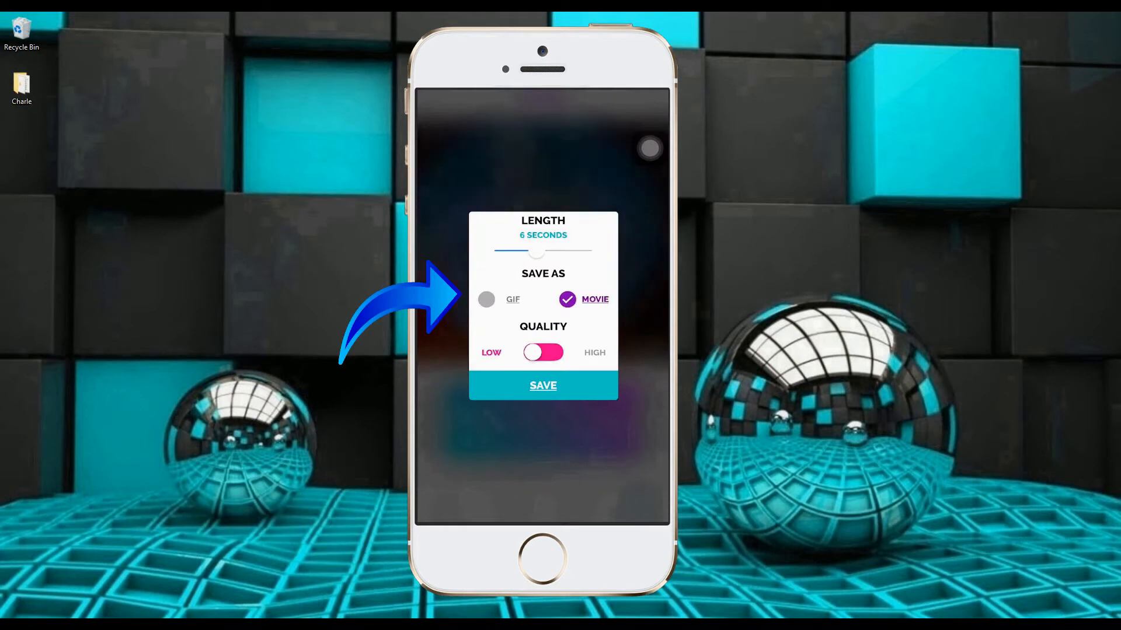
left_click(486, 299)
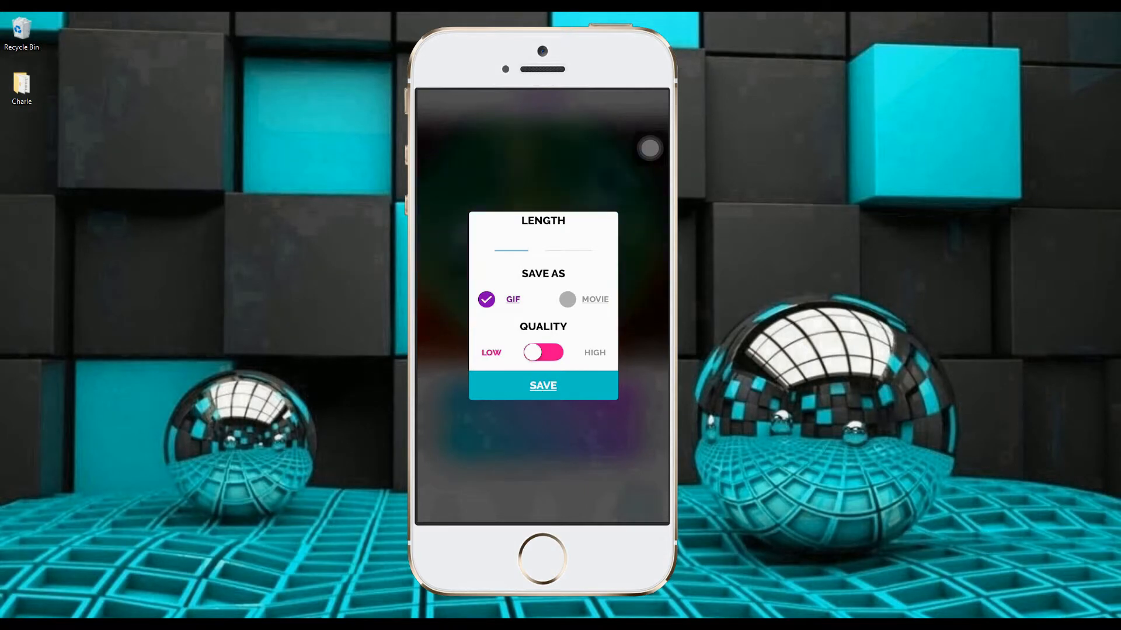
left_click(543, 385)
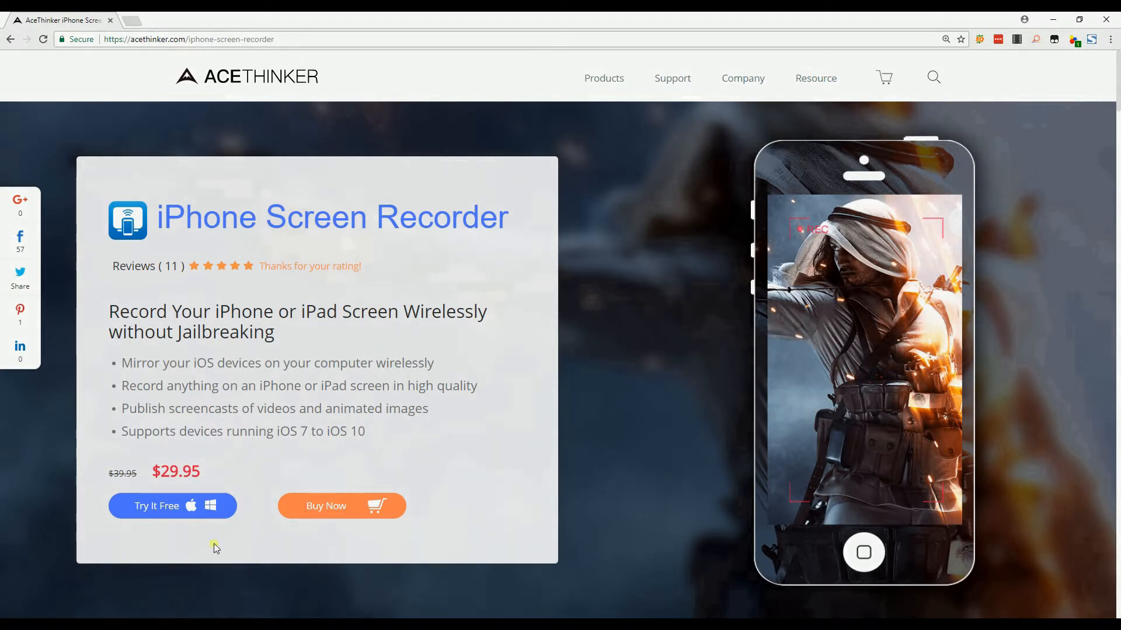
Step: Download the free Windows trial of AceThinker iPhone Screen Recorder from acethinker.com
left_click(172, 505)
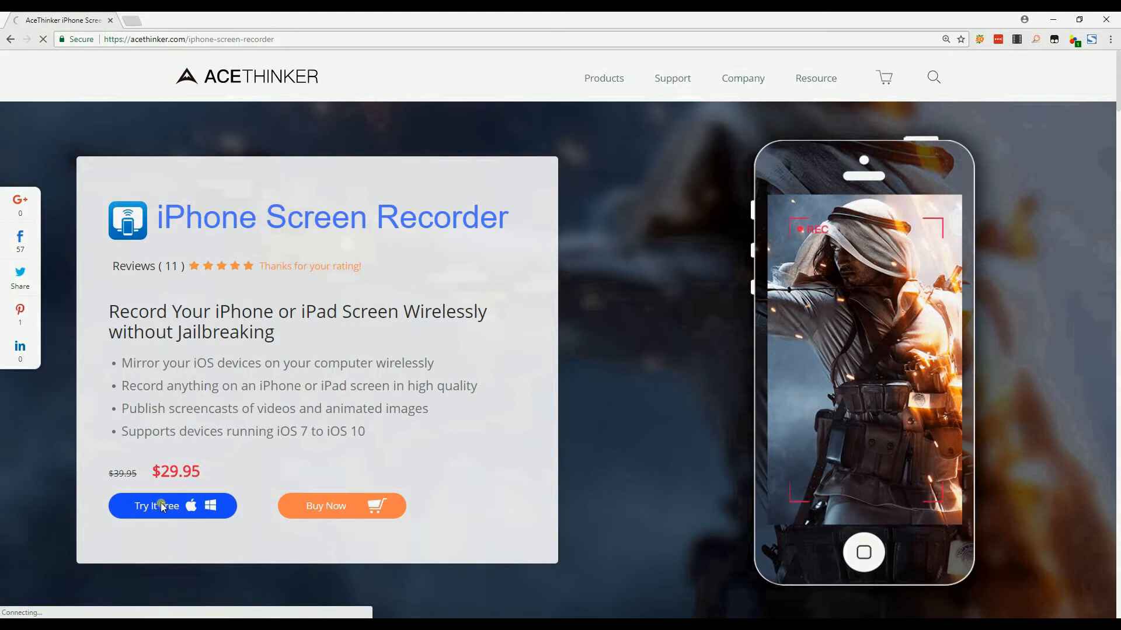
left_click(173, 505)
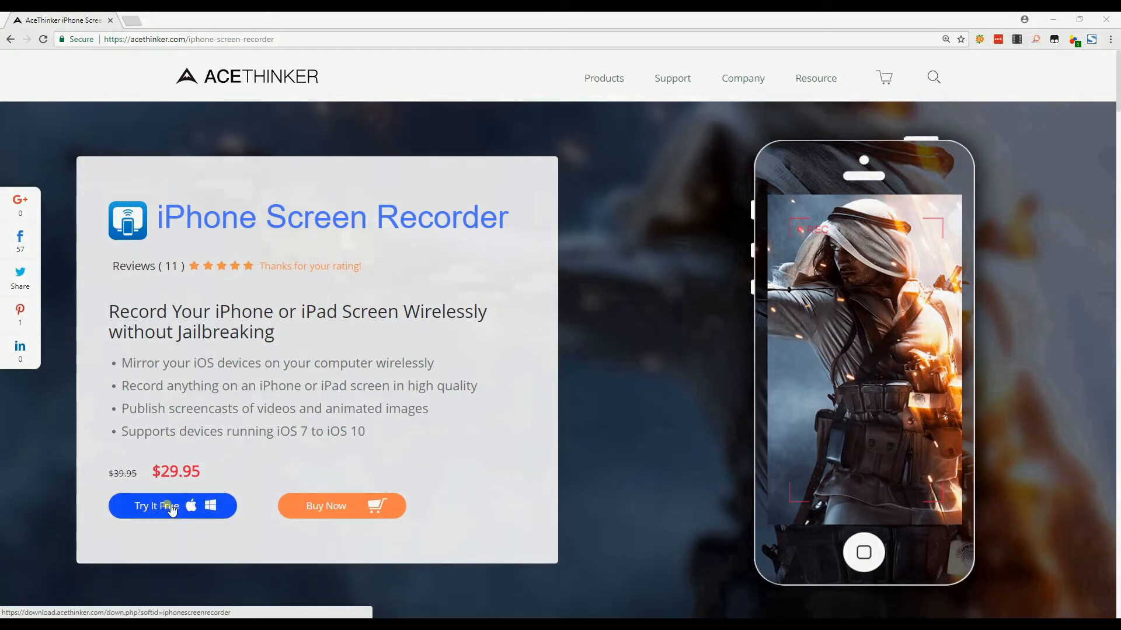
left_click(155, 505)
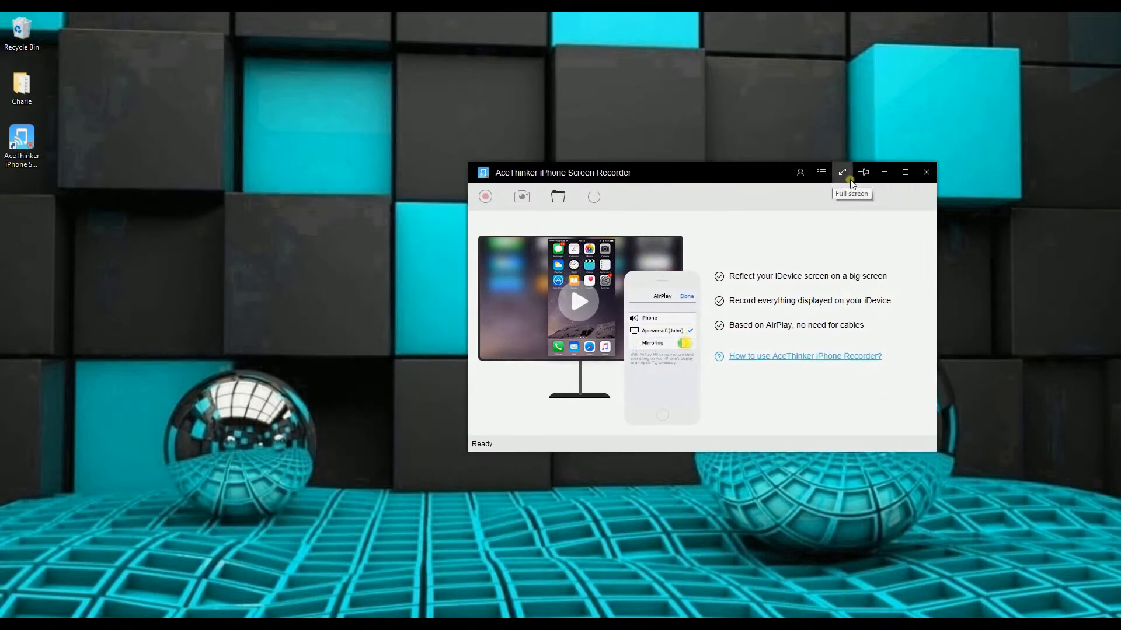
Step: In Options, confirm the recording format is GIF and check the output folder path
left_click(820, 173)
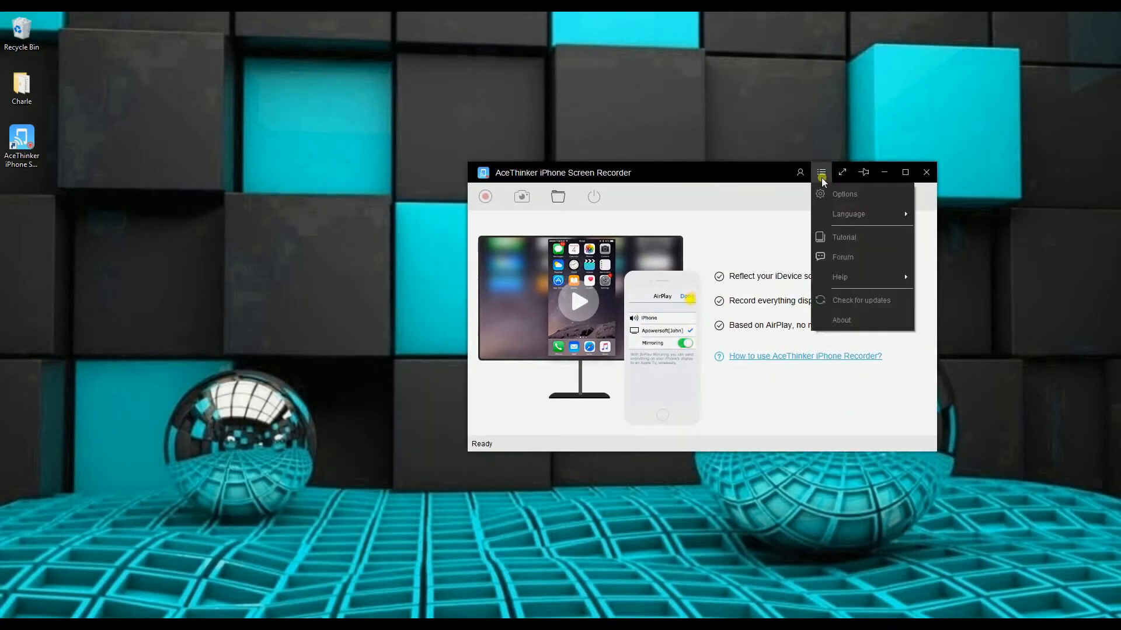
left_click(844, 194)
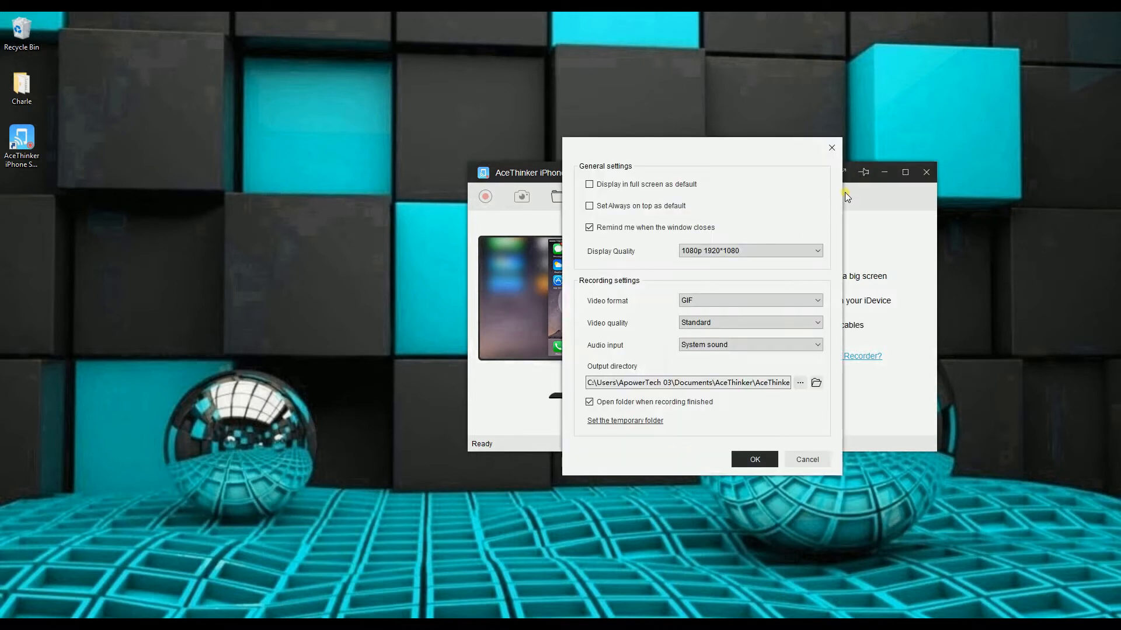
left_click(749, 300)
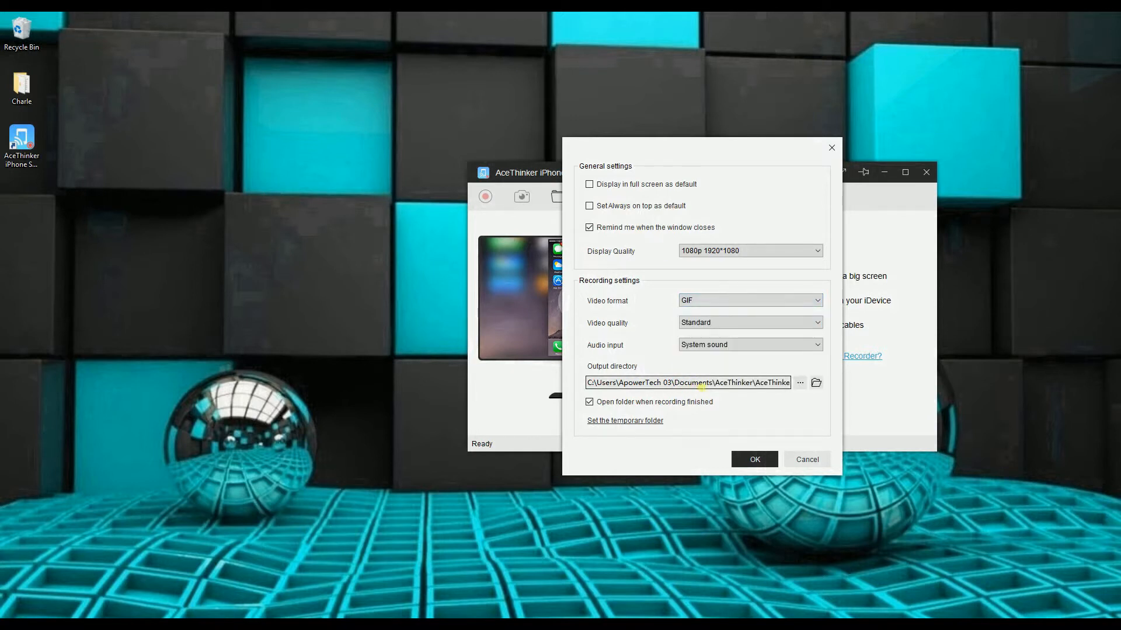
left_click(753, 458)
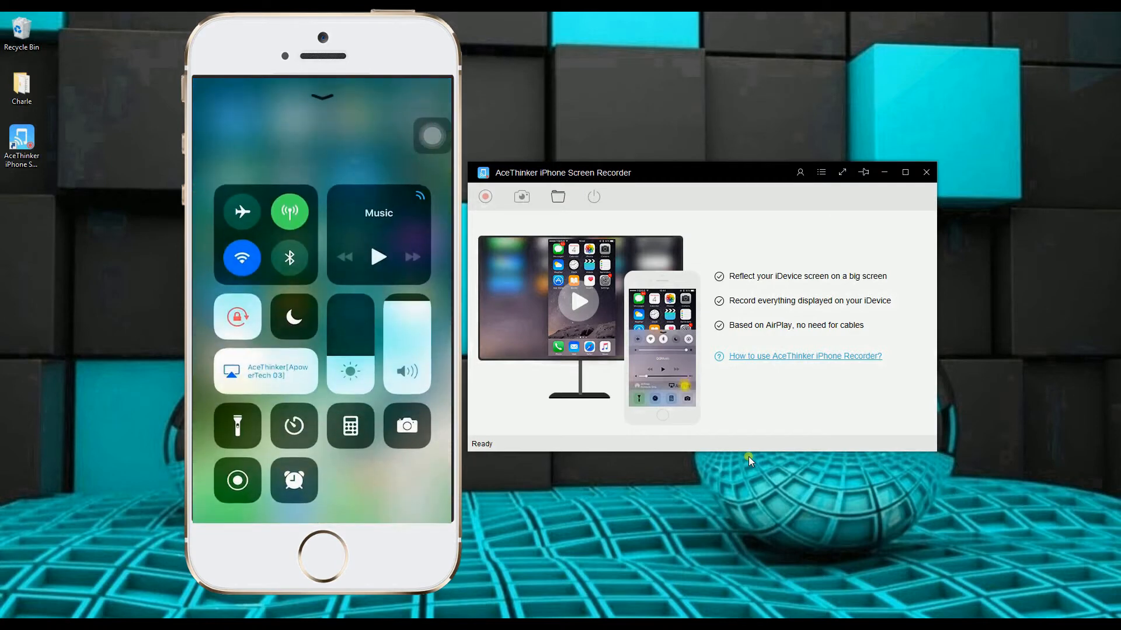
Step: Record the mirrored iPhone camera view, returning to the home screen before stopping
left_click(265, 372)
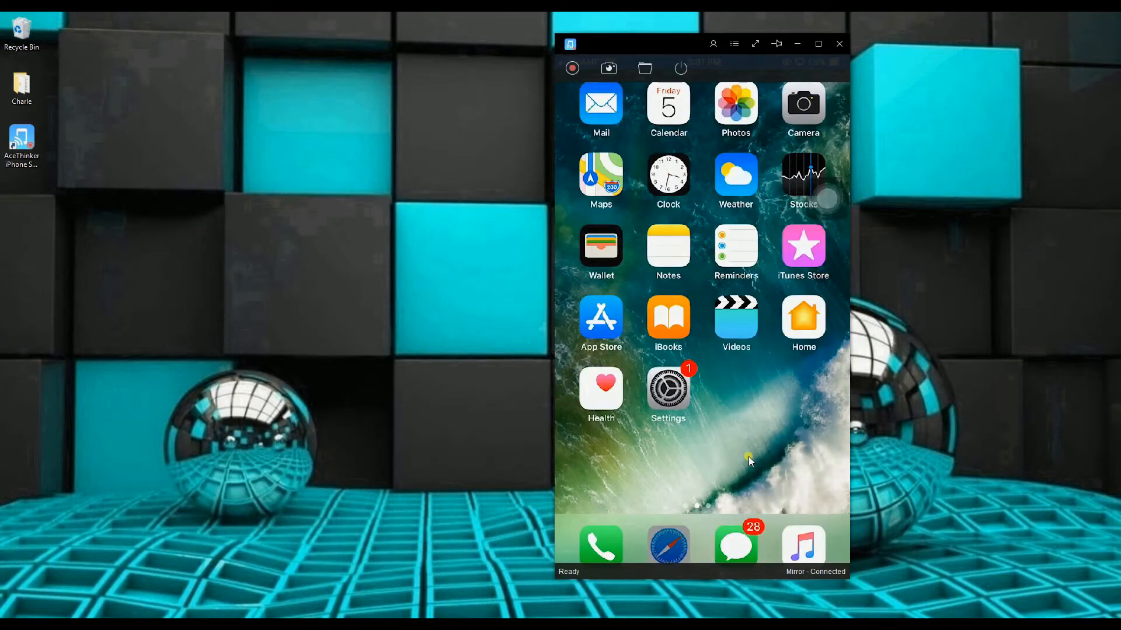
left_click(803, 104)
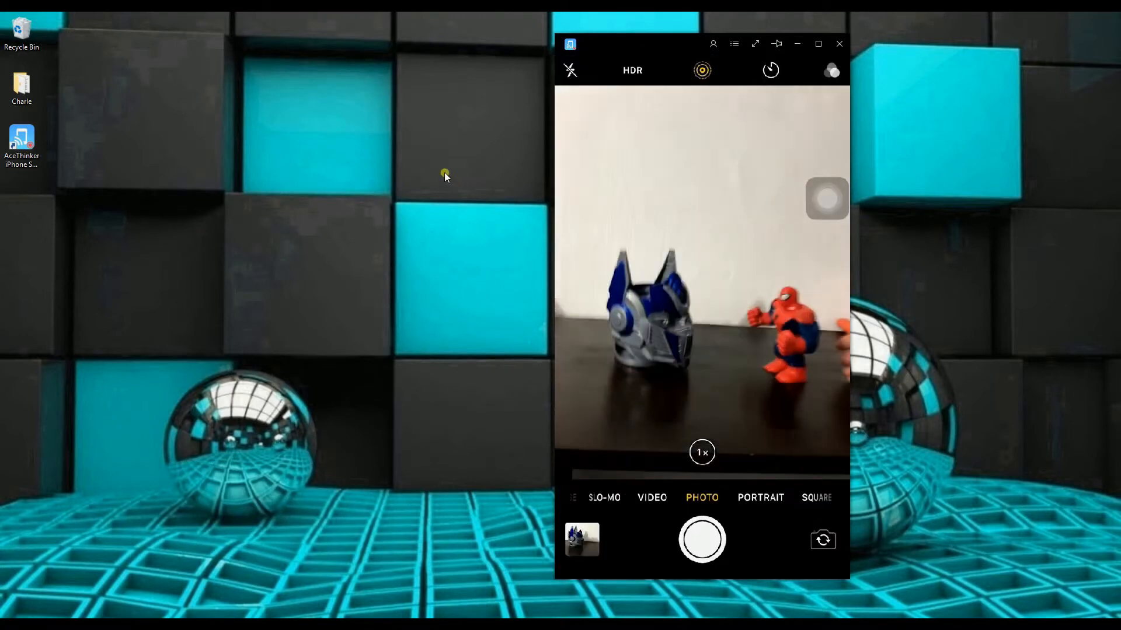
mouse_move(572, 69)
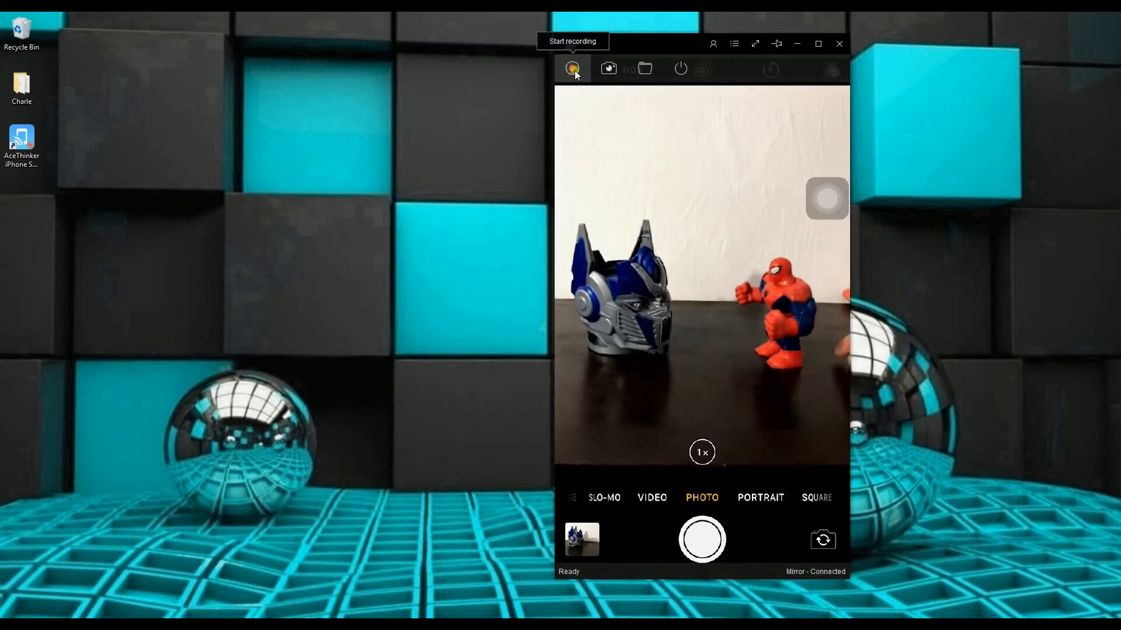
left_click(572, 69)
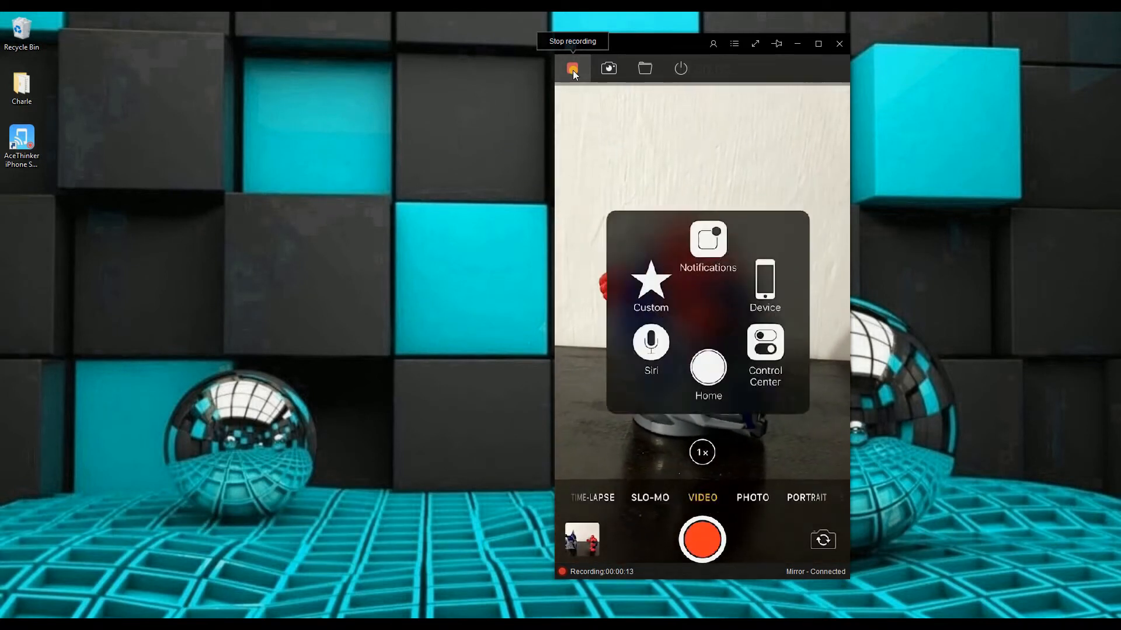
left_click(708, 367)
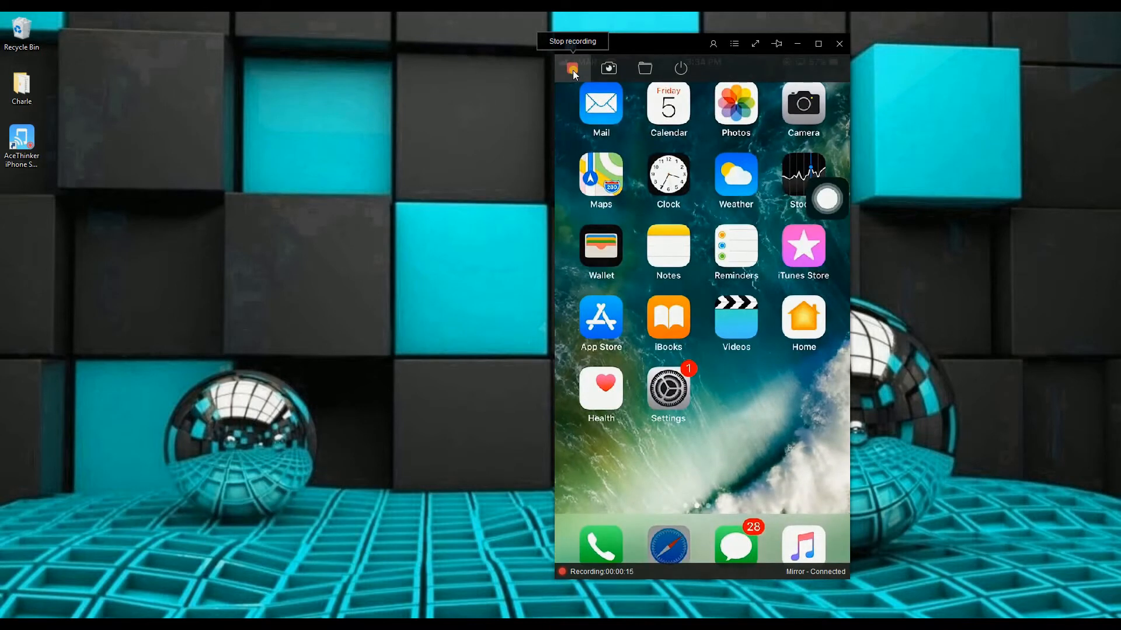
left_click(571, 69)
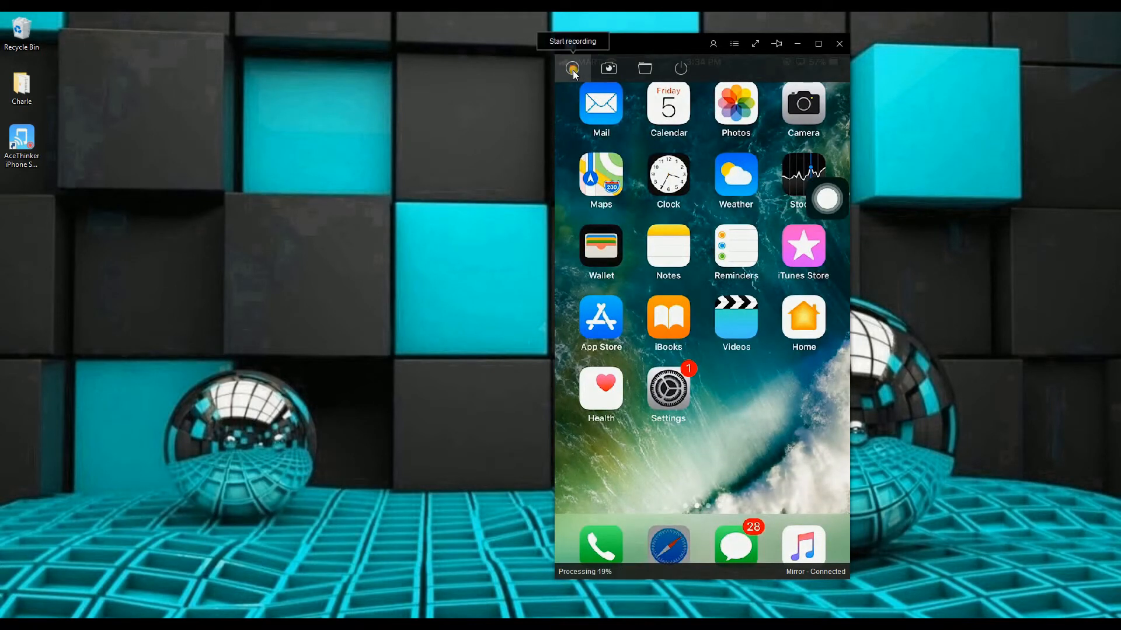
left_click(571, 69)
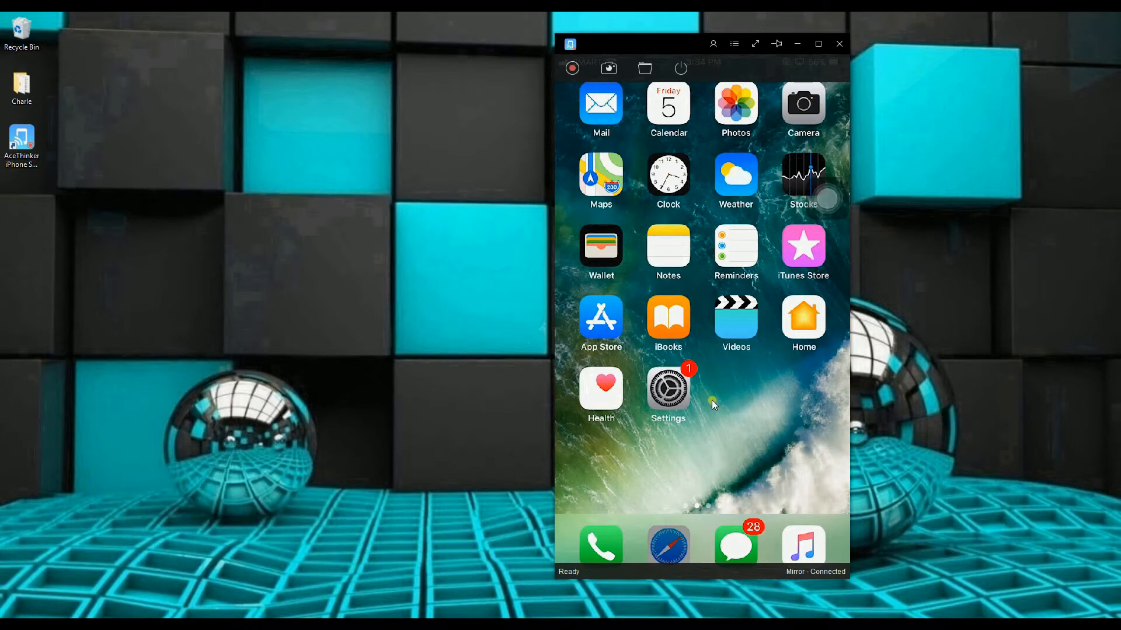
Step: Open the recordings folder and play 20180105_153415.gif in Photos
left_click(645, 68)
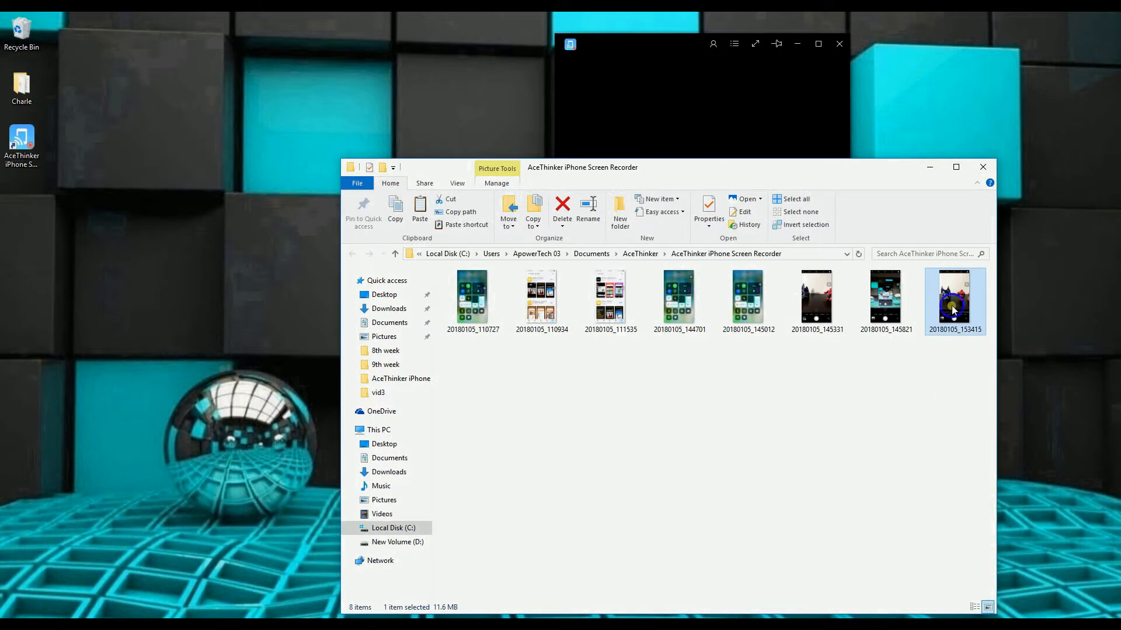
double_click(953, 300)
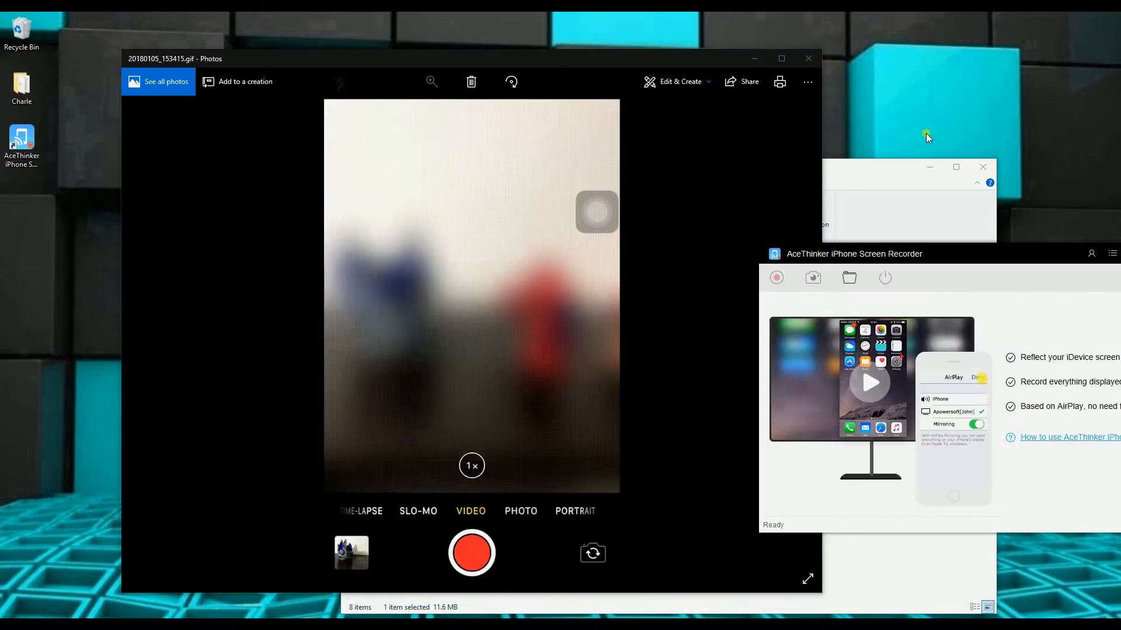
left_click(470, 552)
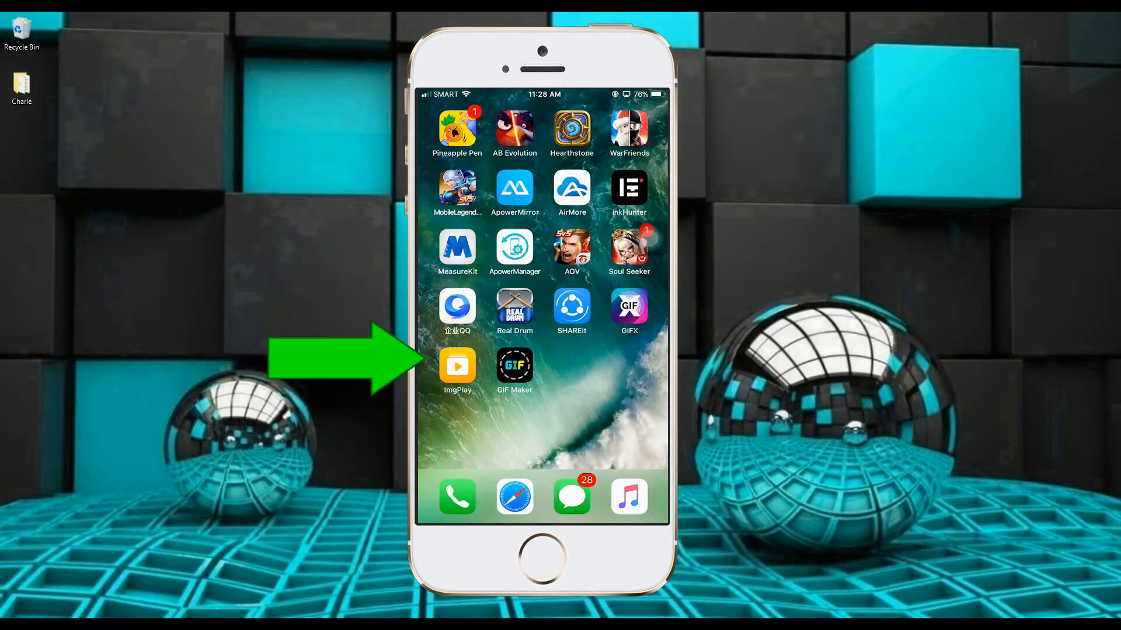
Step: Launch ImgPlay and load the 27-frame clip of the man into the Edit screen
left_click(514, 367)
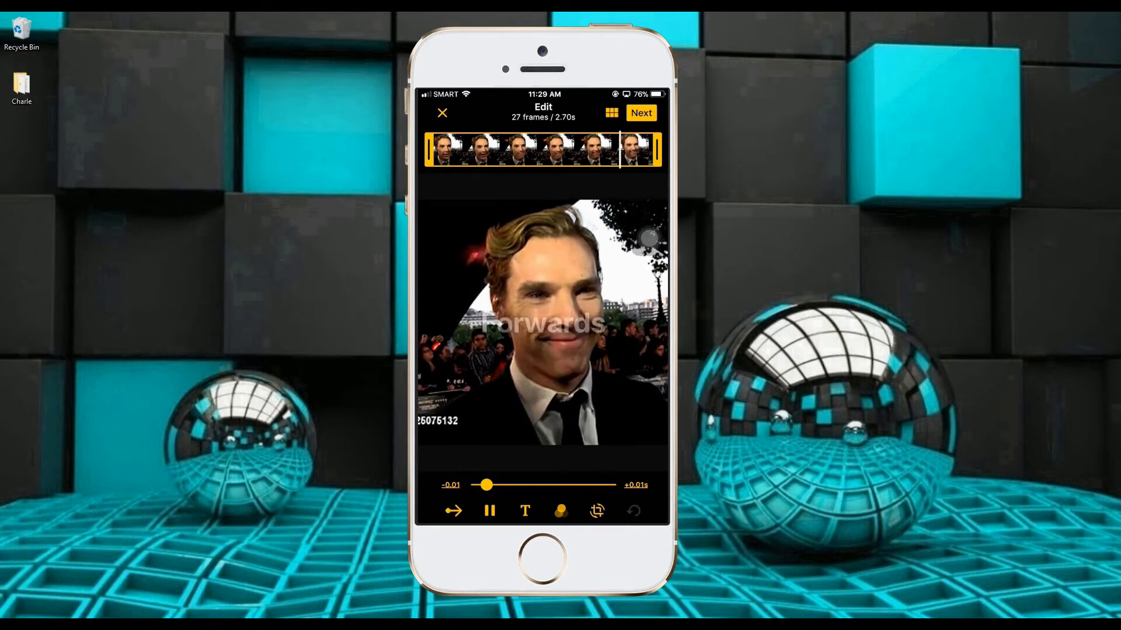
left_click(454, 510)
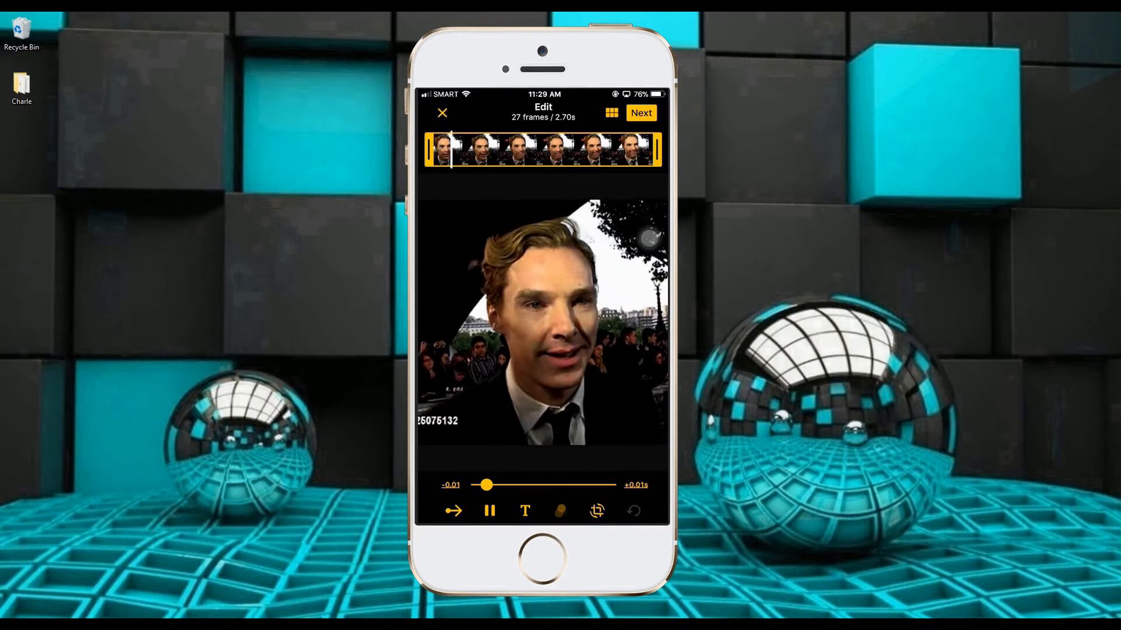
Step: Apply the BT1 filter to the clip and confirm it
left_click(561, 510)
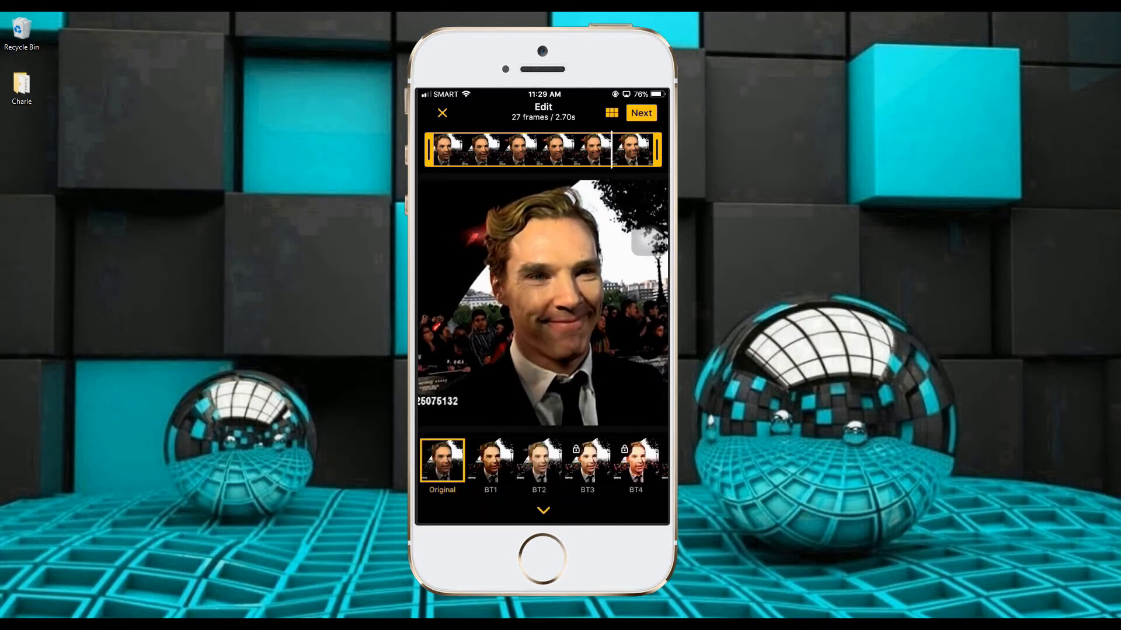
left_click(538, 461)
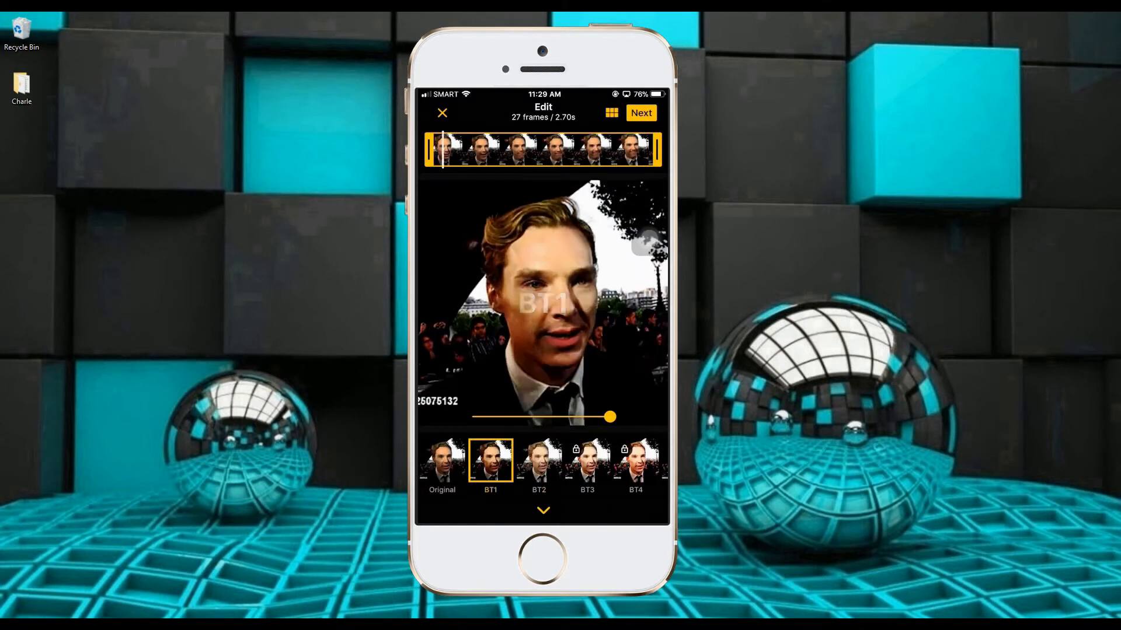
left_click(441, 461)
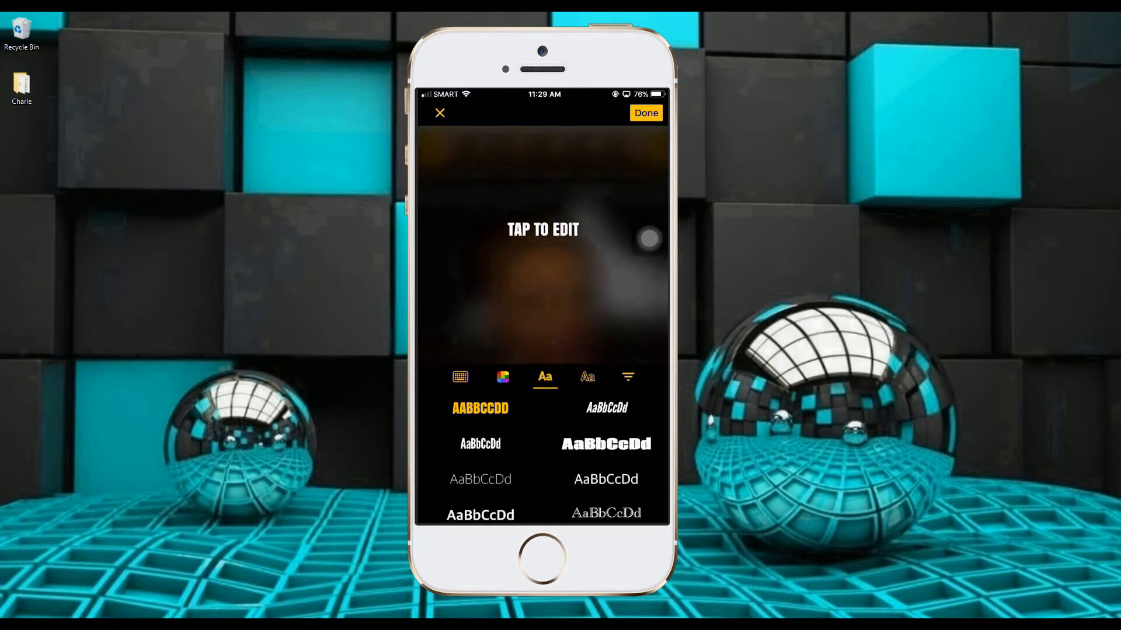
Step: Add a bold white 'Hahahahahah' caption and rotate it diagonally across the clip's upper left
left_click(606, 444)
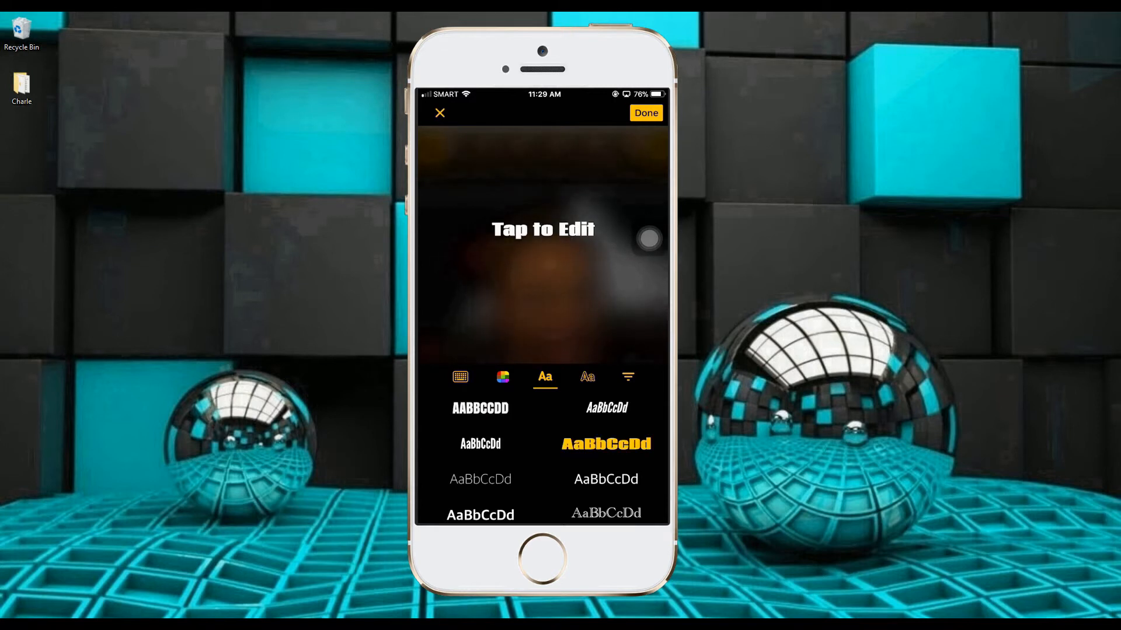
left_click(460, 377)
type("Hahahahahah")
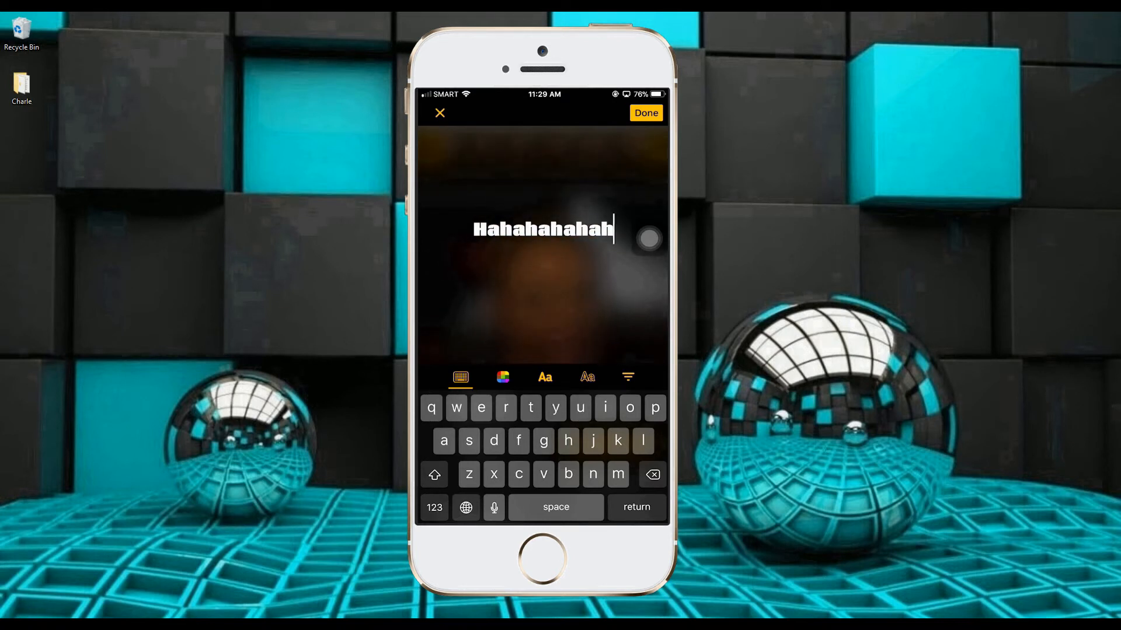
left_click(644, 113)
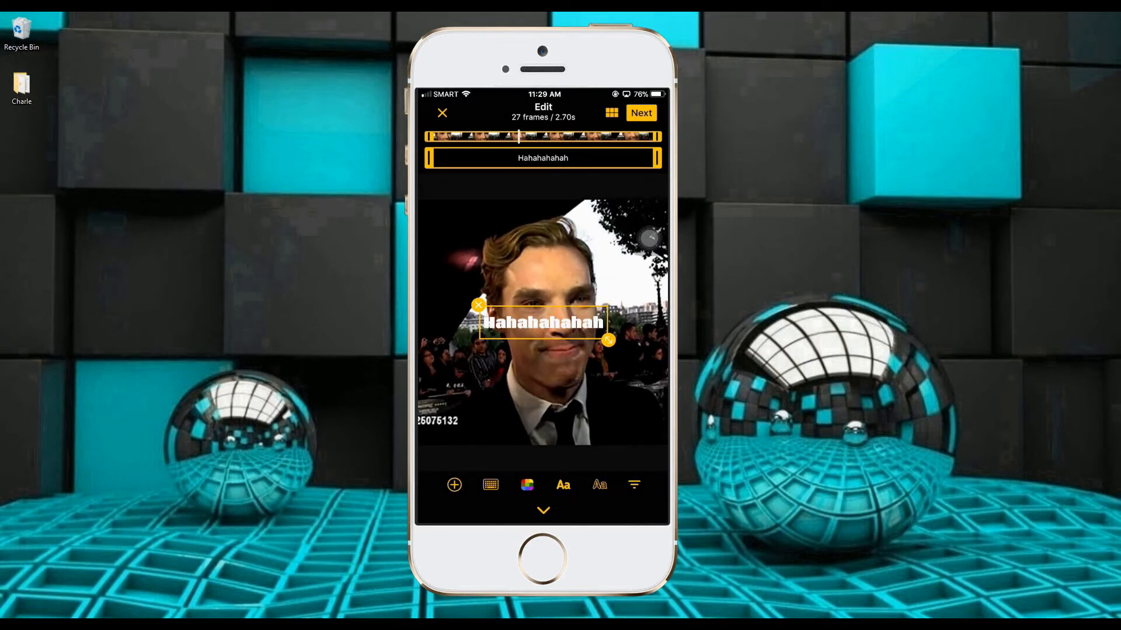
left_click_drag(607, 339, 615, 273)
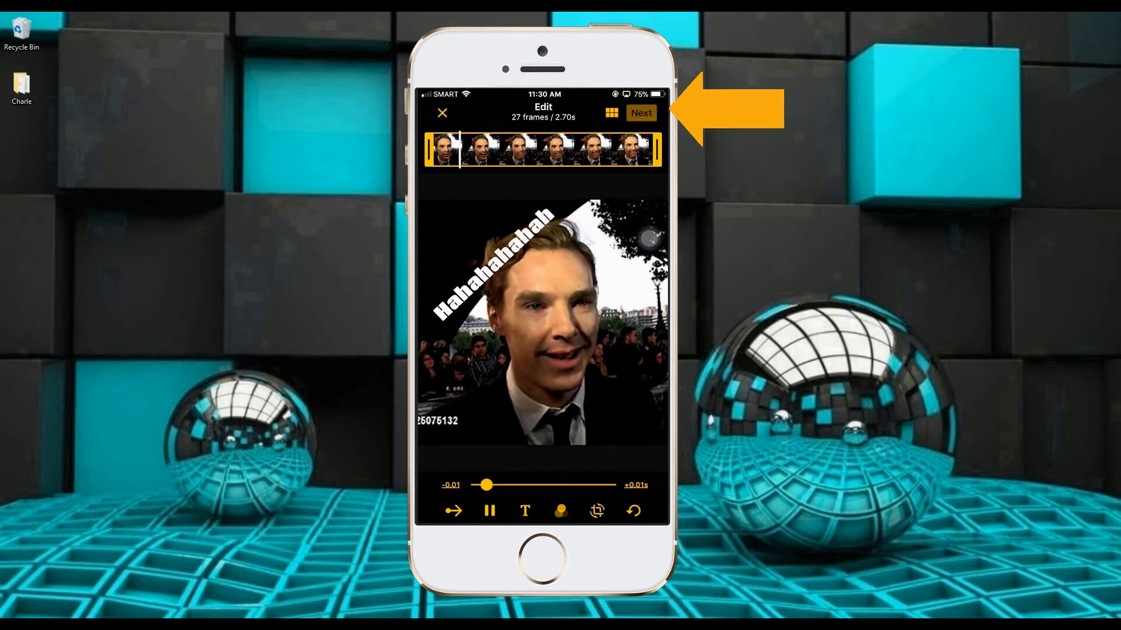
Step: Move the captioned GIF to the save screen and set GIF looping to Repeat 5 times
left_click(641, 112)
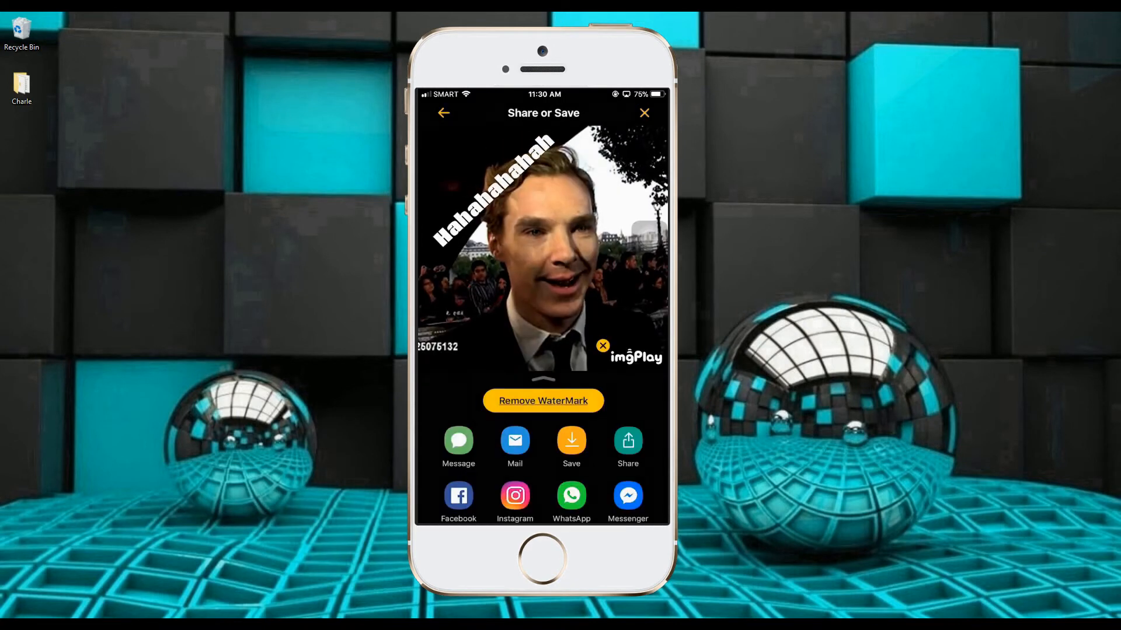
left_click(570, 441)
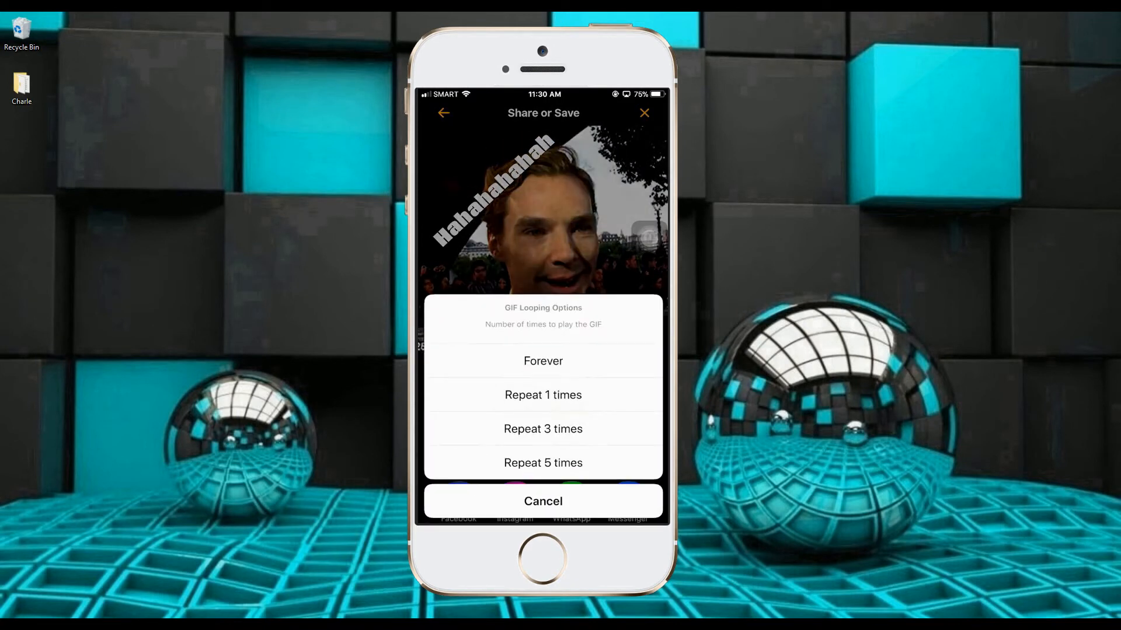
left_click(543, 462)
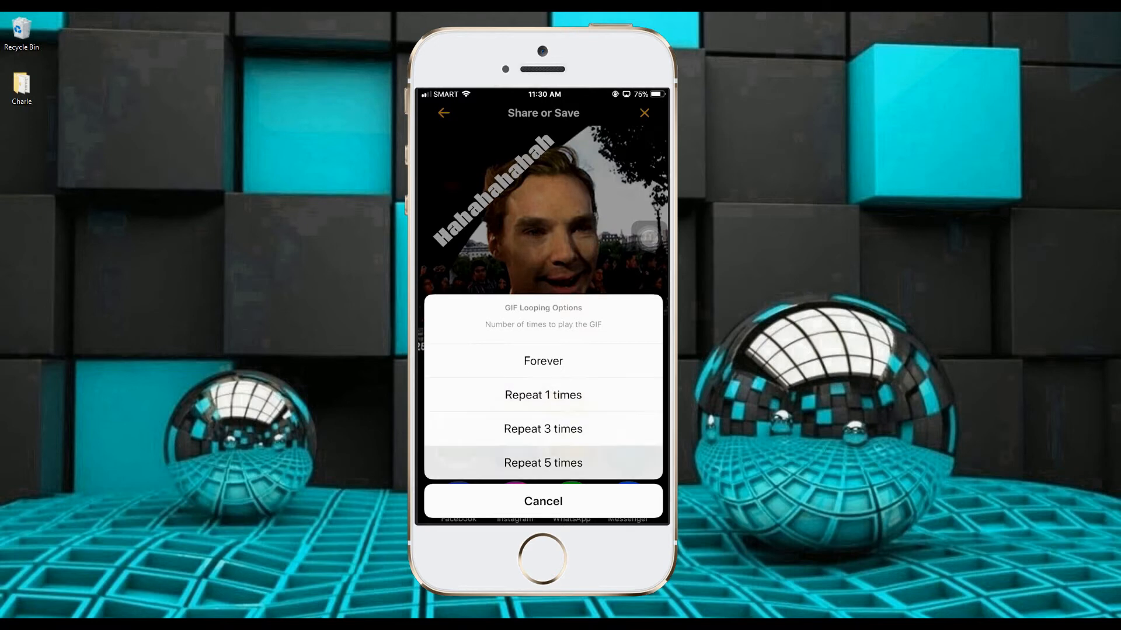
left_click(543, 463)
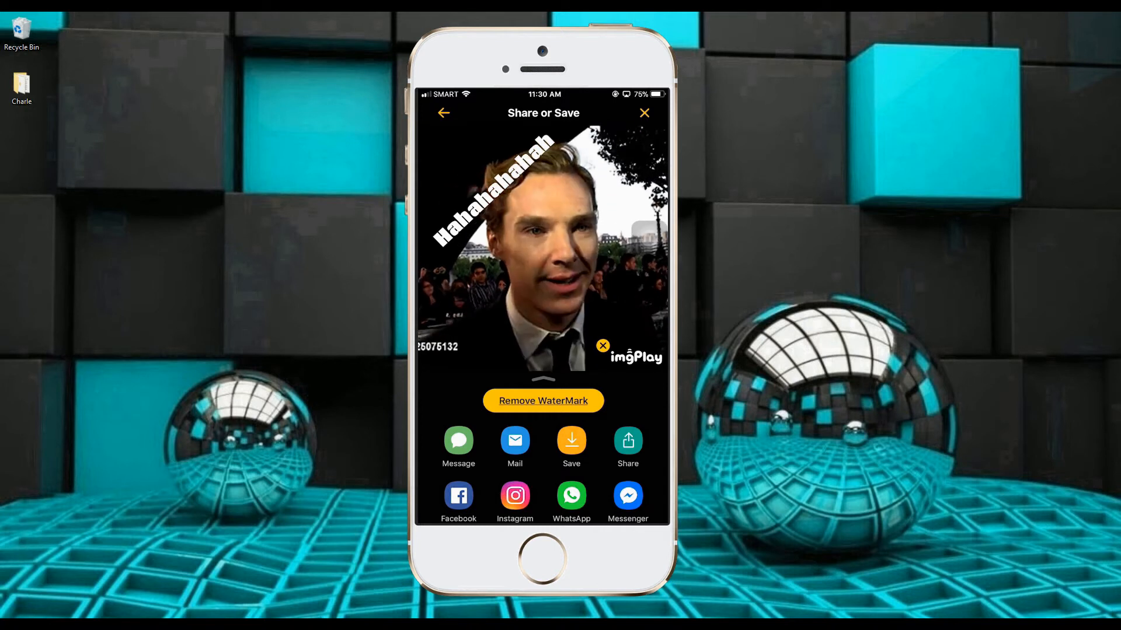
left_click(644, 113)
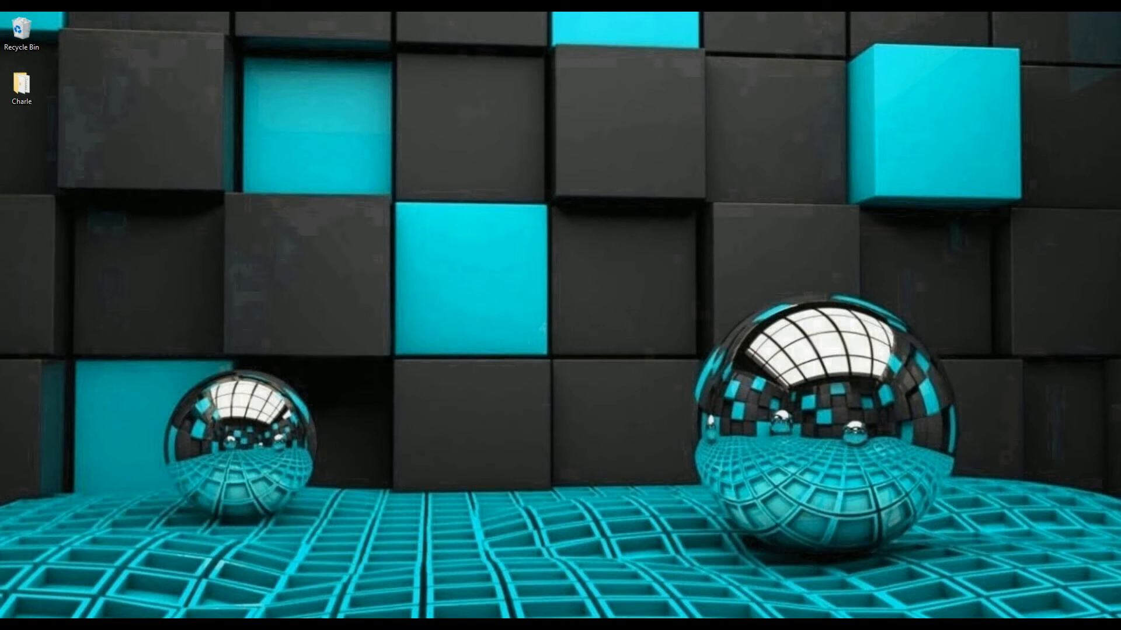
mouse_move(697, 568)
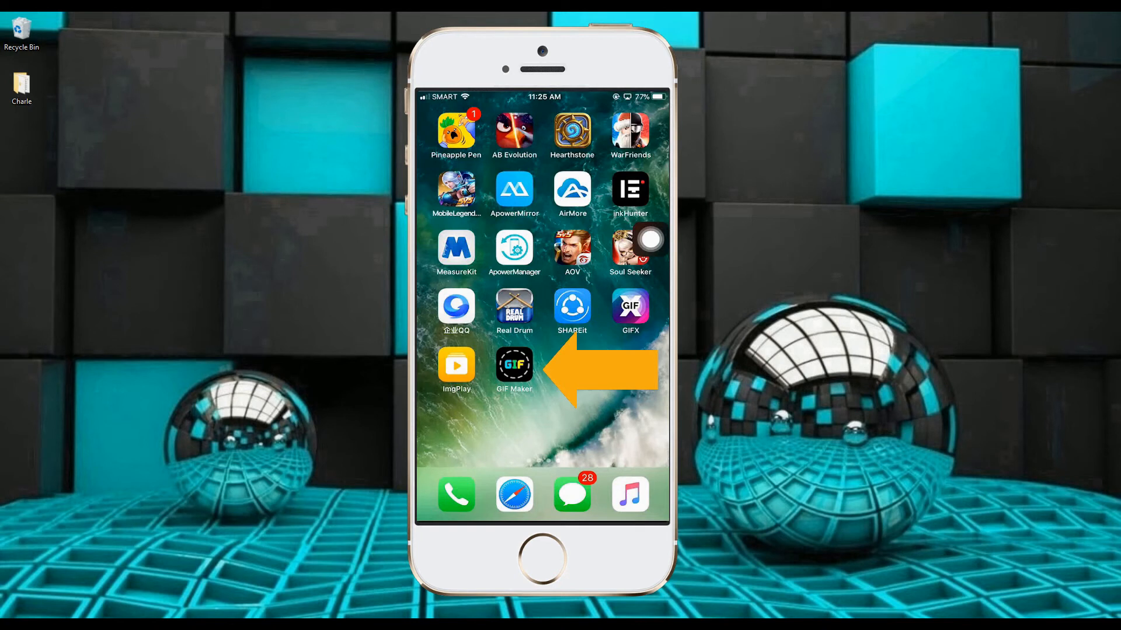
Step: Launch GIF Maker, add a third child photo and load the three photos into the editor
left_click(514, 365)
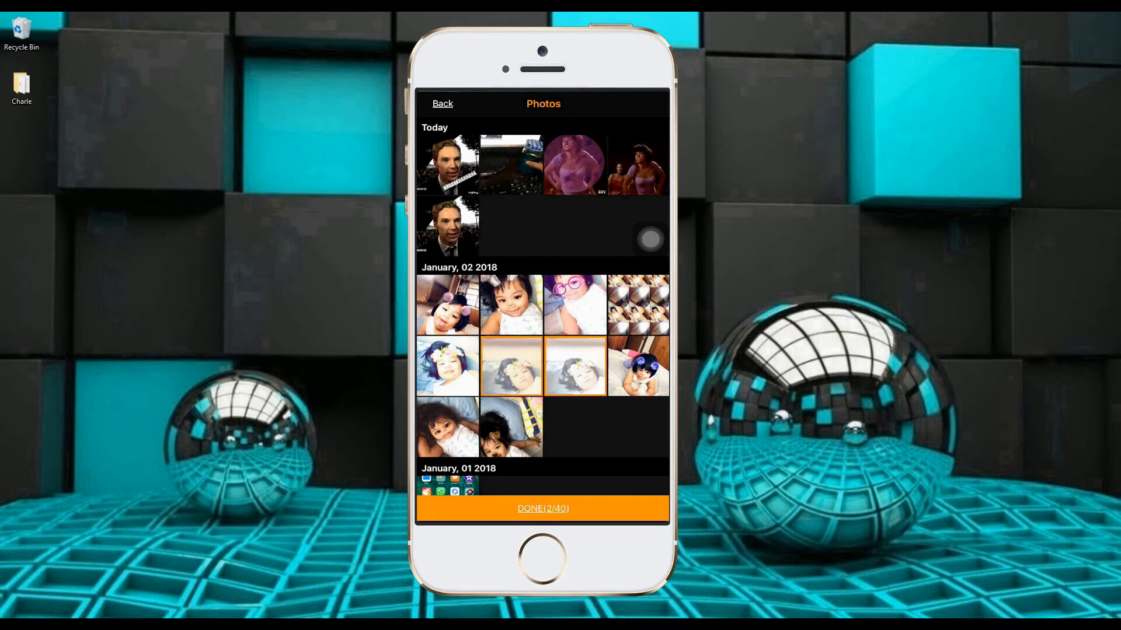
left_click(447, 367)
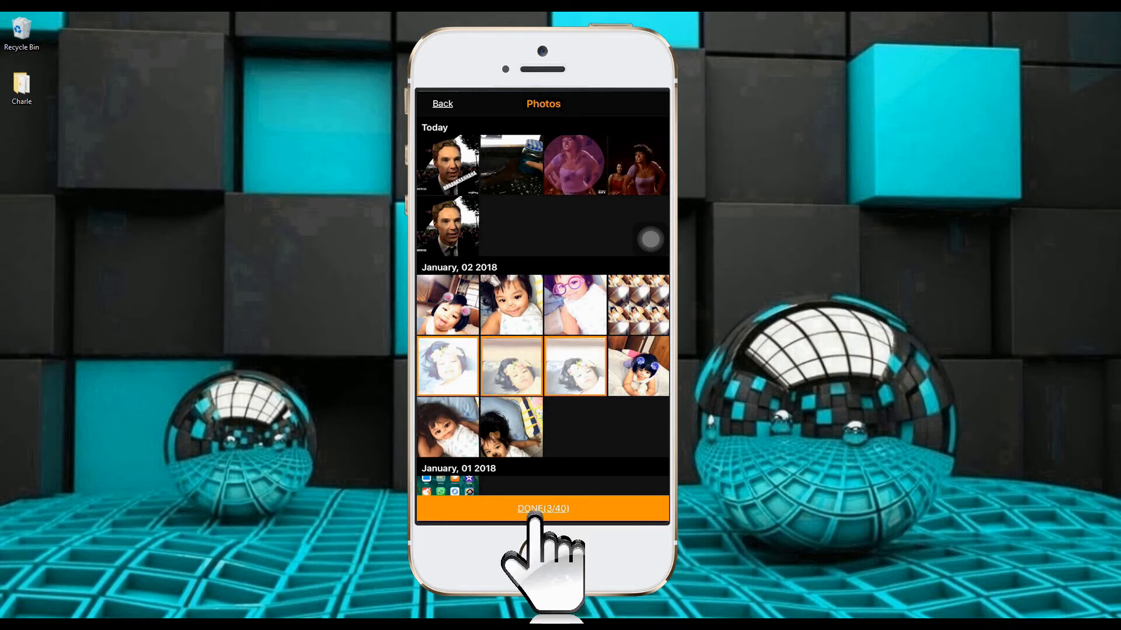
left_click(543, 508)
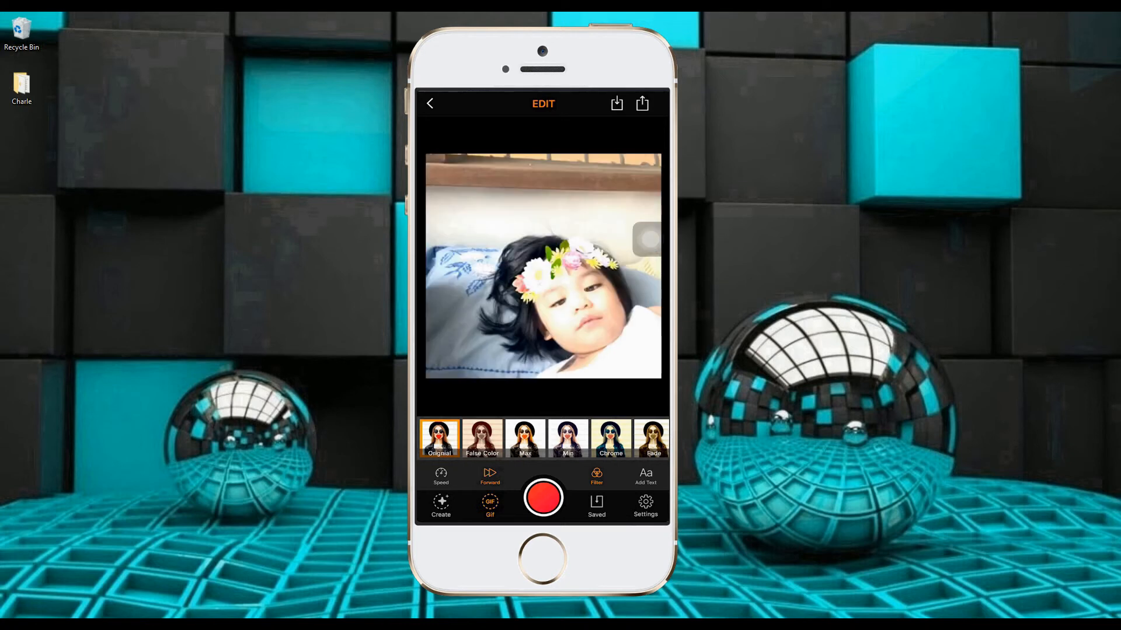
Step: Preview the Max, Original and one more colour filter on the toddler GIF
left_click(567, 437)
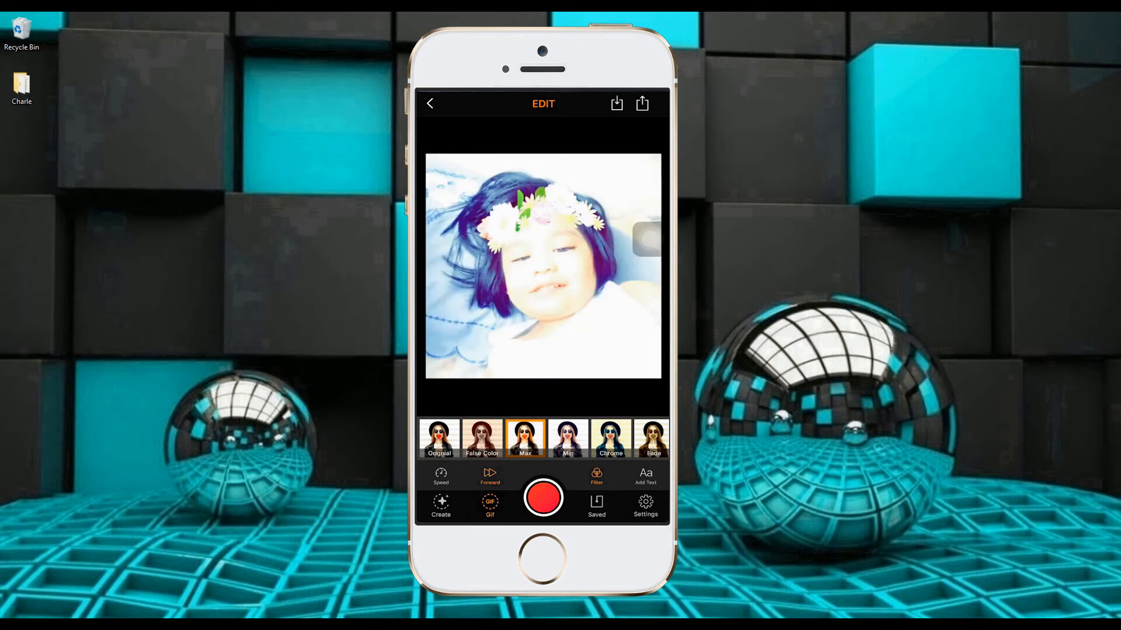
left_click(439, 437)
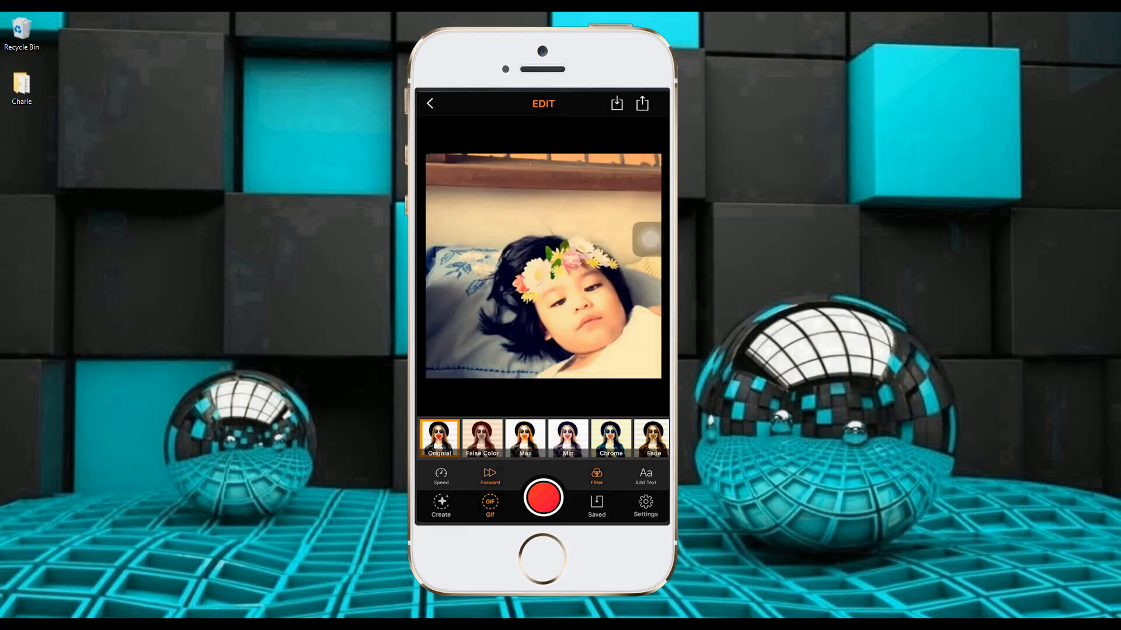
left_click(644, 476)
type("hahahhah")
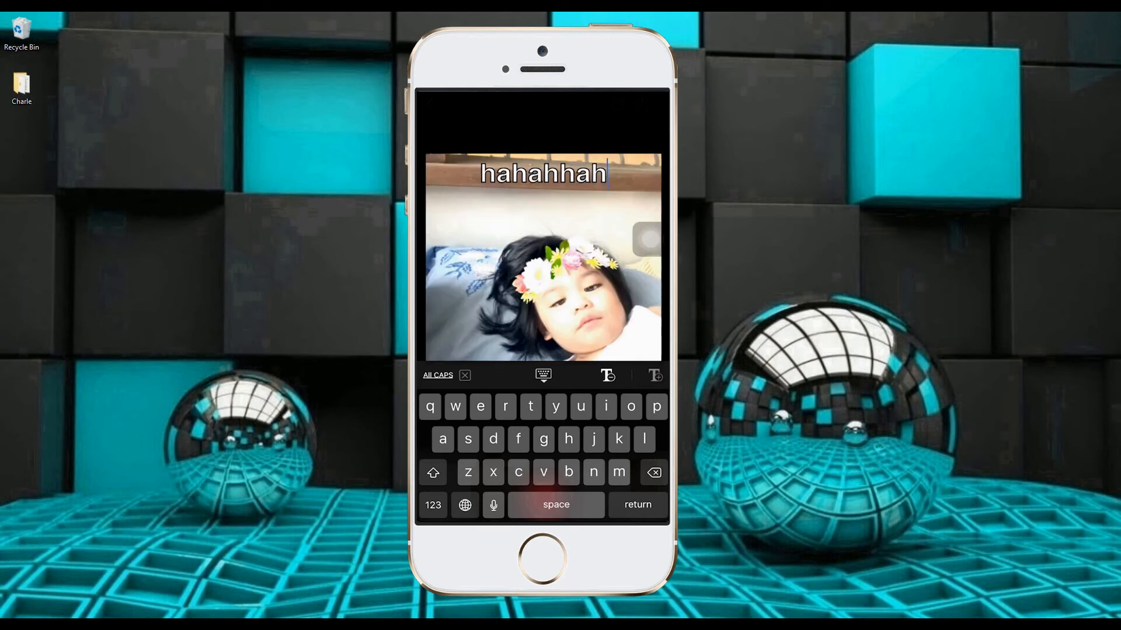
Step: Finish the 'hahahhaha' caption on the toddler GIF and export it via the share icon
type("a")
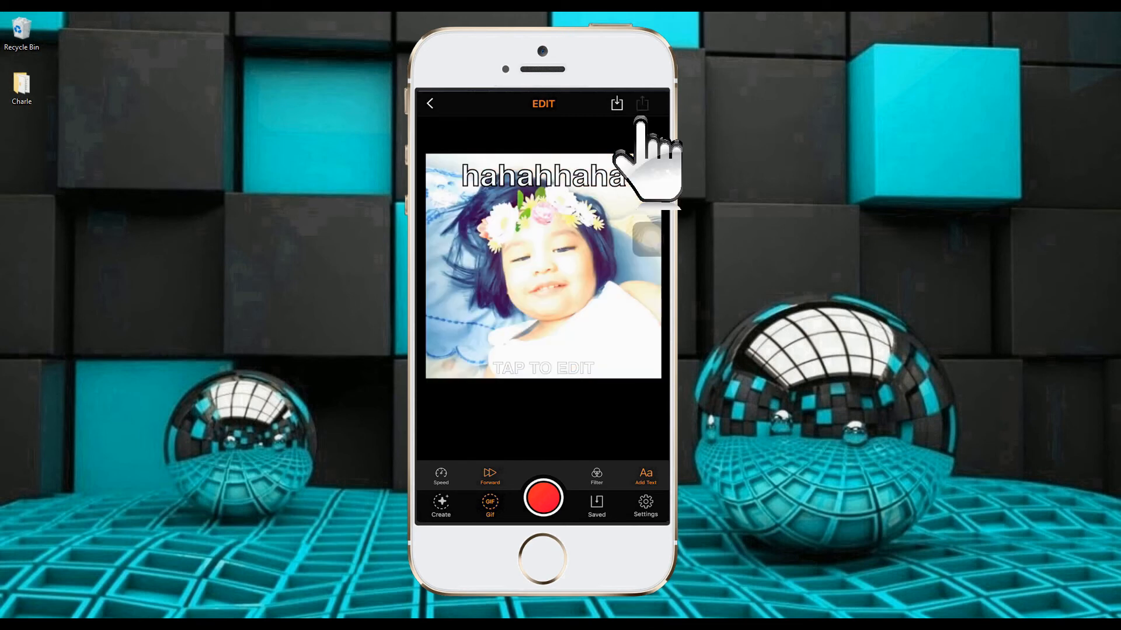
left_click(641, 103)
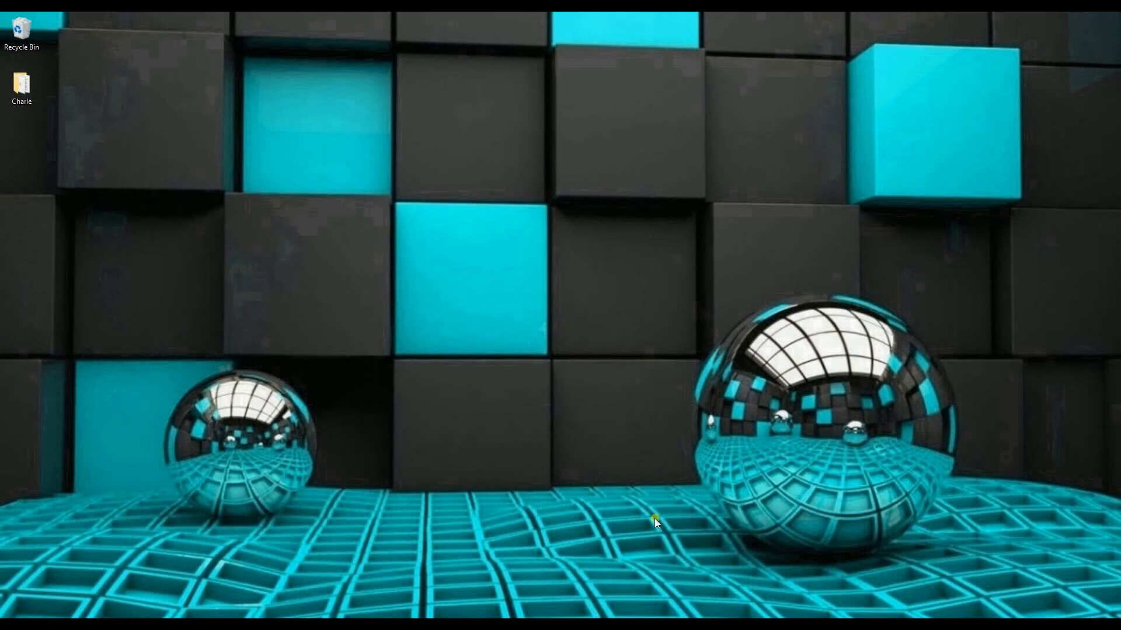
mouse_move(657, 517)
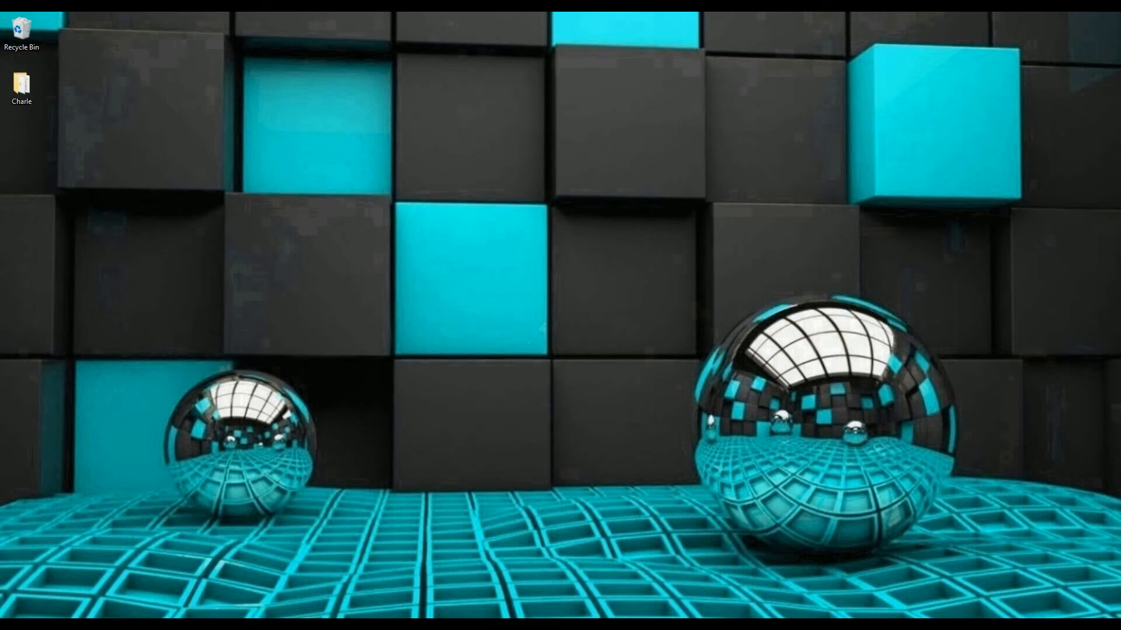
mouse_move(653, 521)
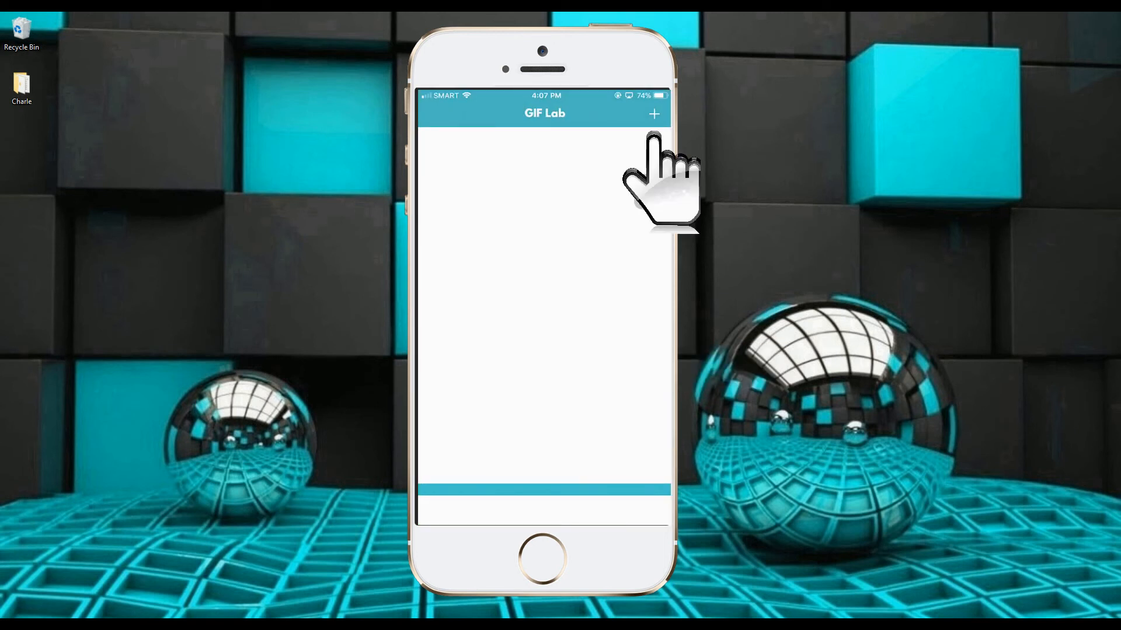
Step: Start a new GIF in GIF Lab using Create GIF from Video with the shopping-cart clip
left_click(653, 113)
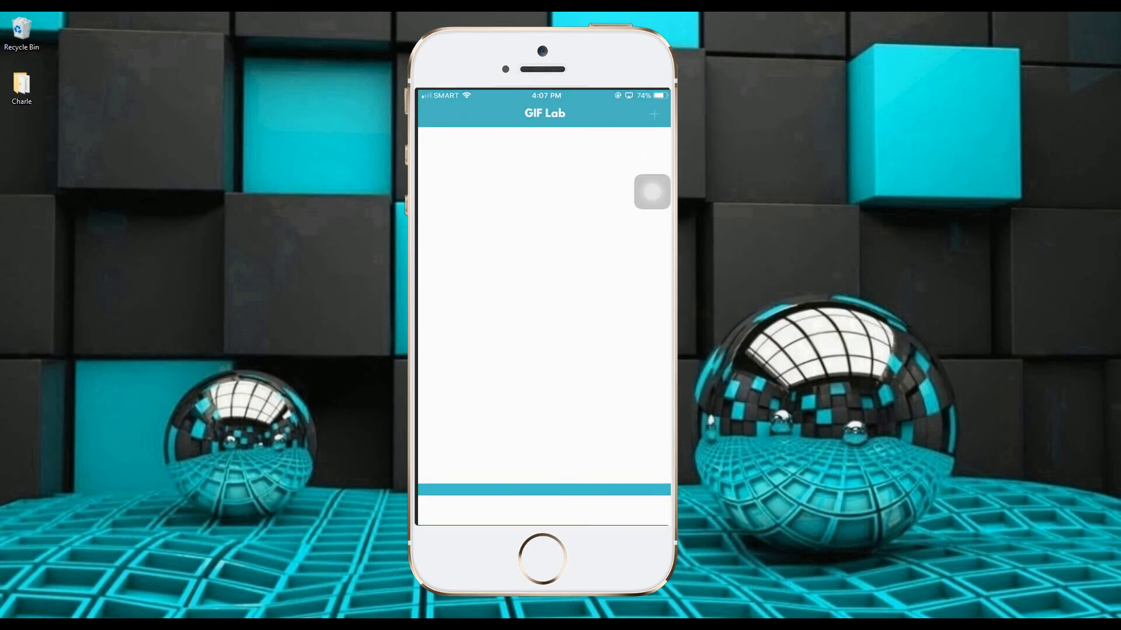
left_click(652, 114)
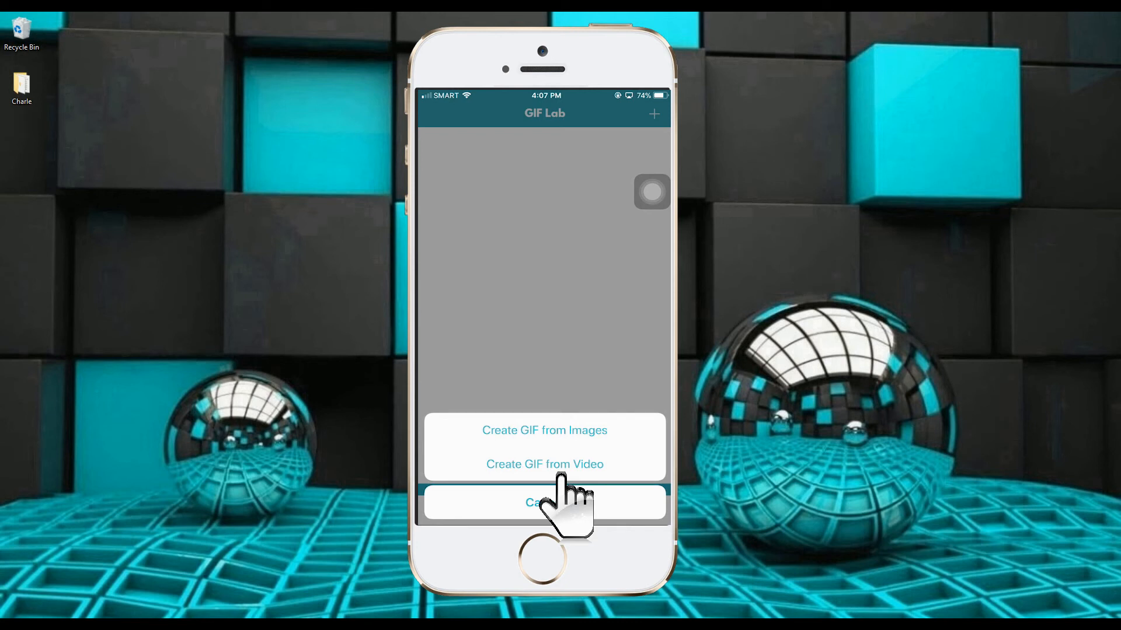
left_click(544, 431)
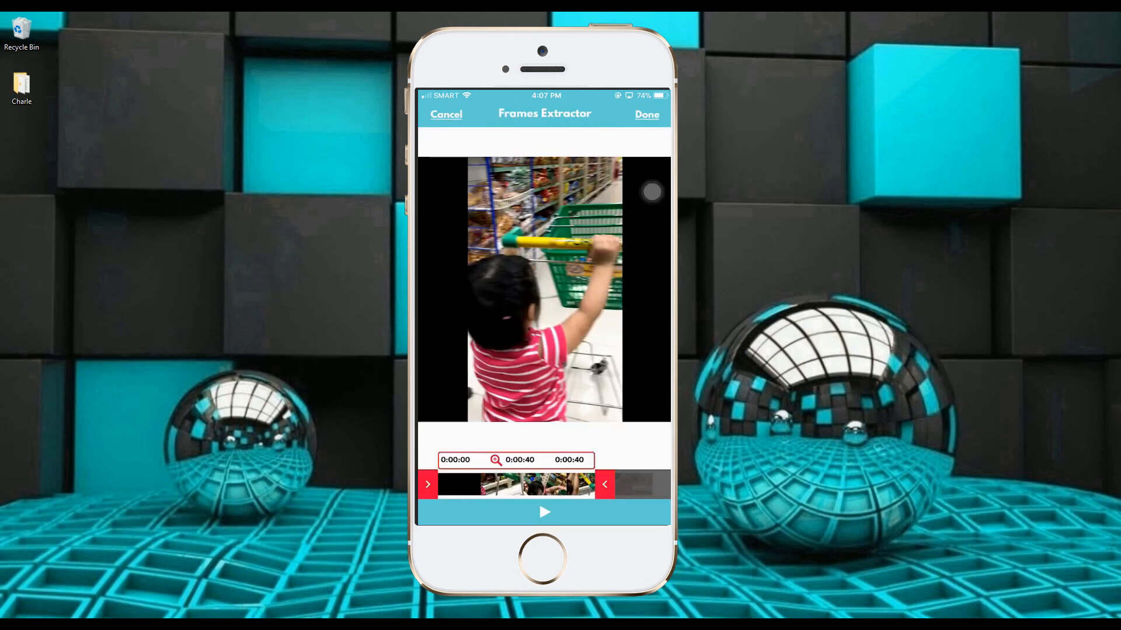
Step: Trim the clip to five seconds, play it back and convert it into numbered frames
left_click_drag(427, 484, 434, 484)
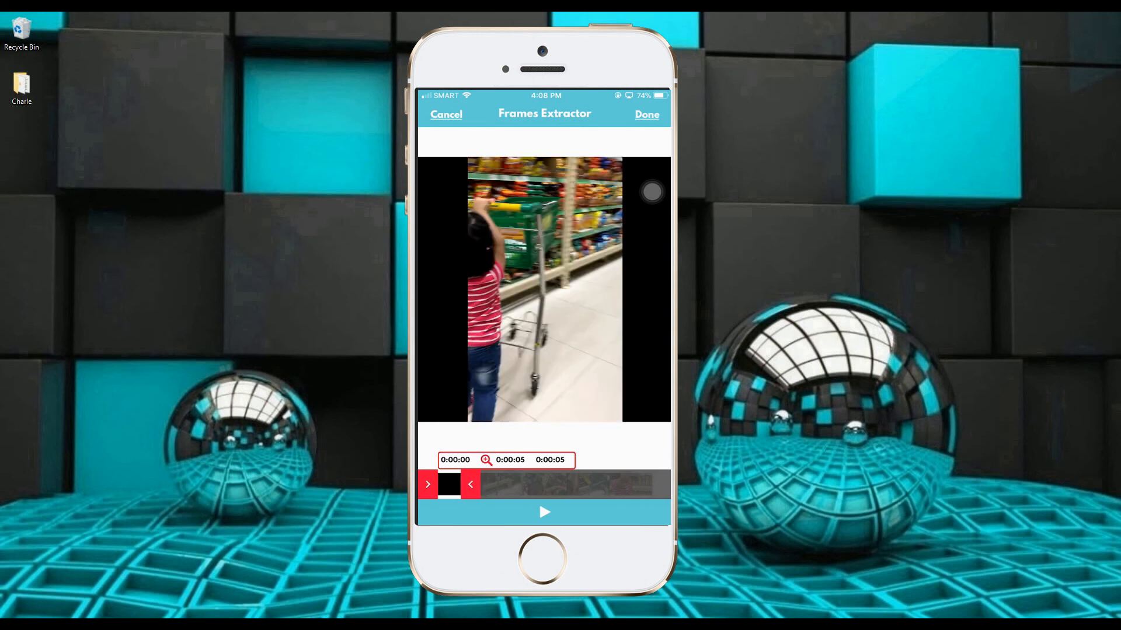
left_click(543, 511)
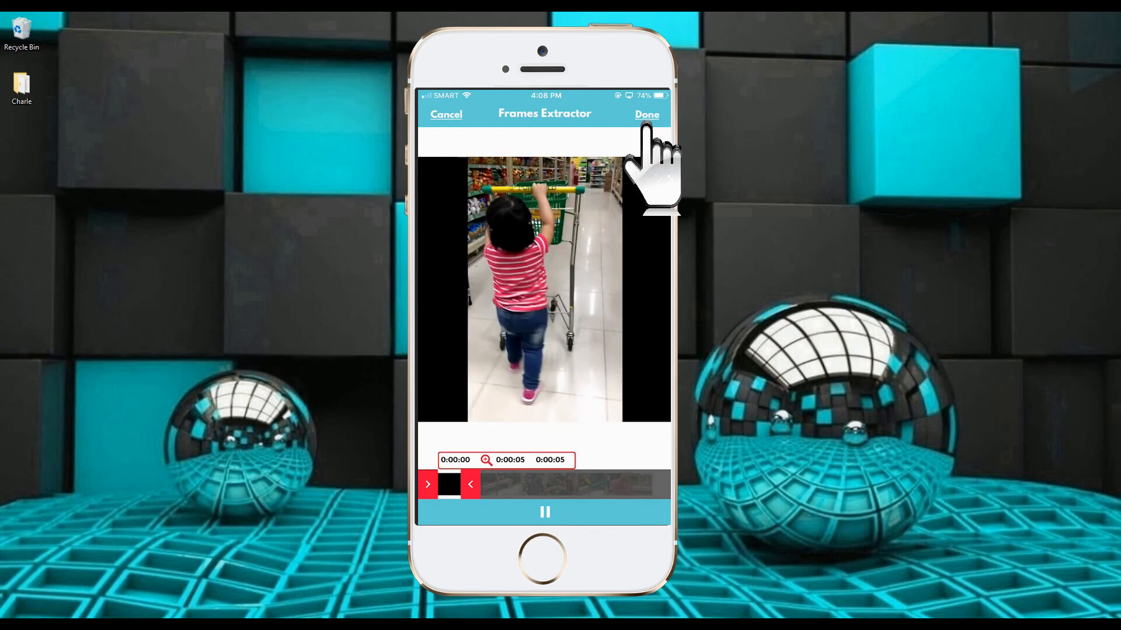
left_click(646, 115)
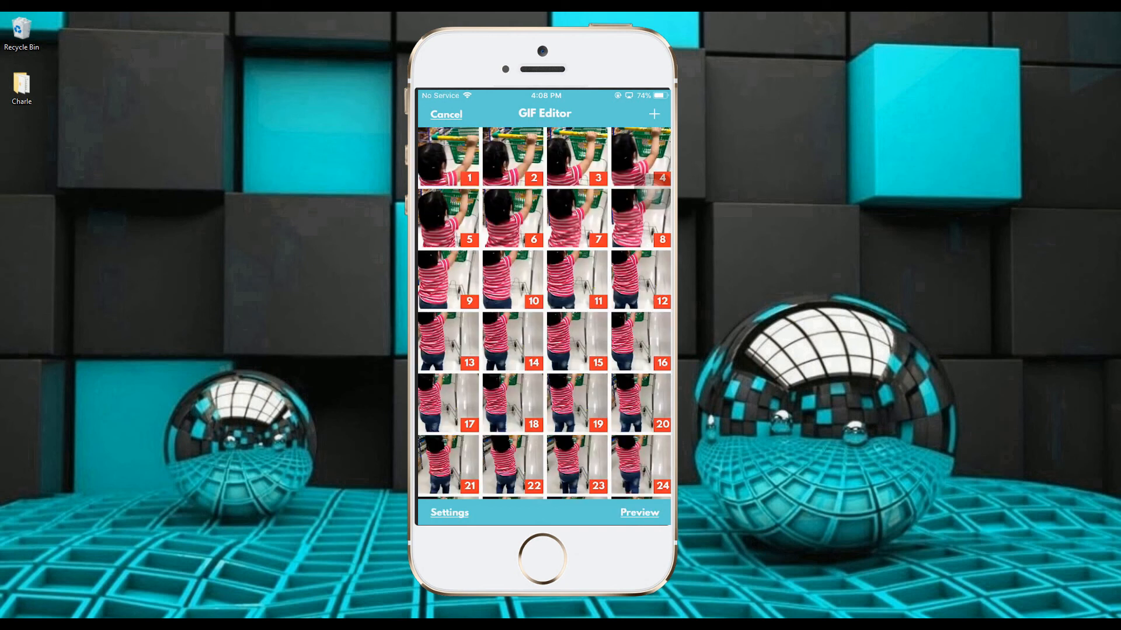
Step: Set the GIF's loop count to 3, keeping 500×540 size and 100 ms frame delay
left_click(448, 511)
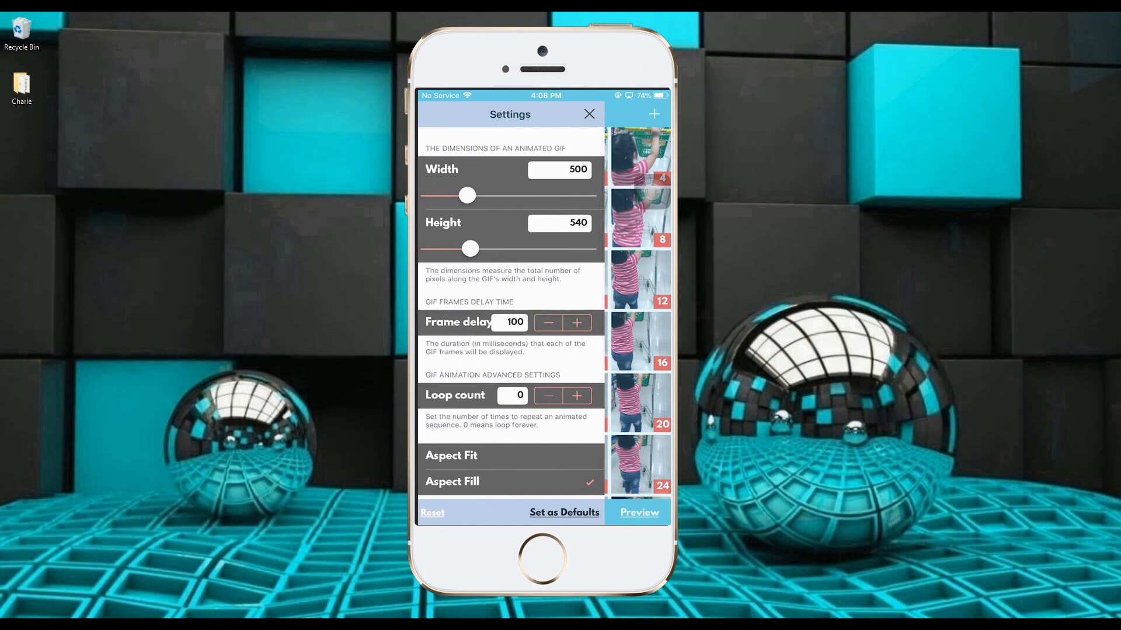
left_click(575, 396)
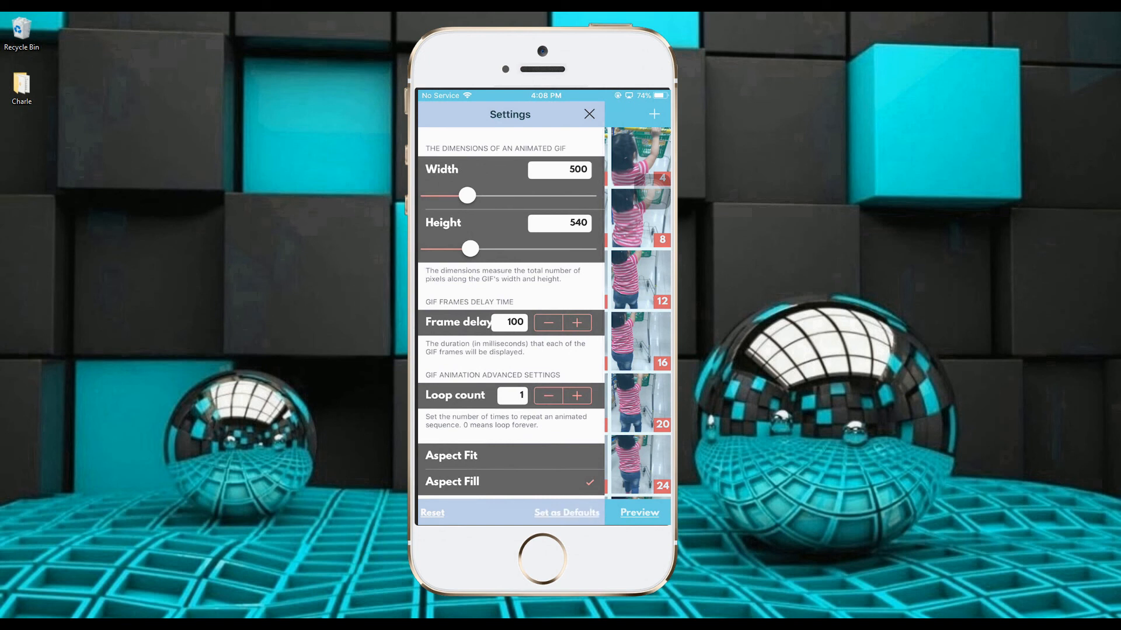
left_click(575, 396)
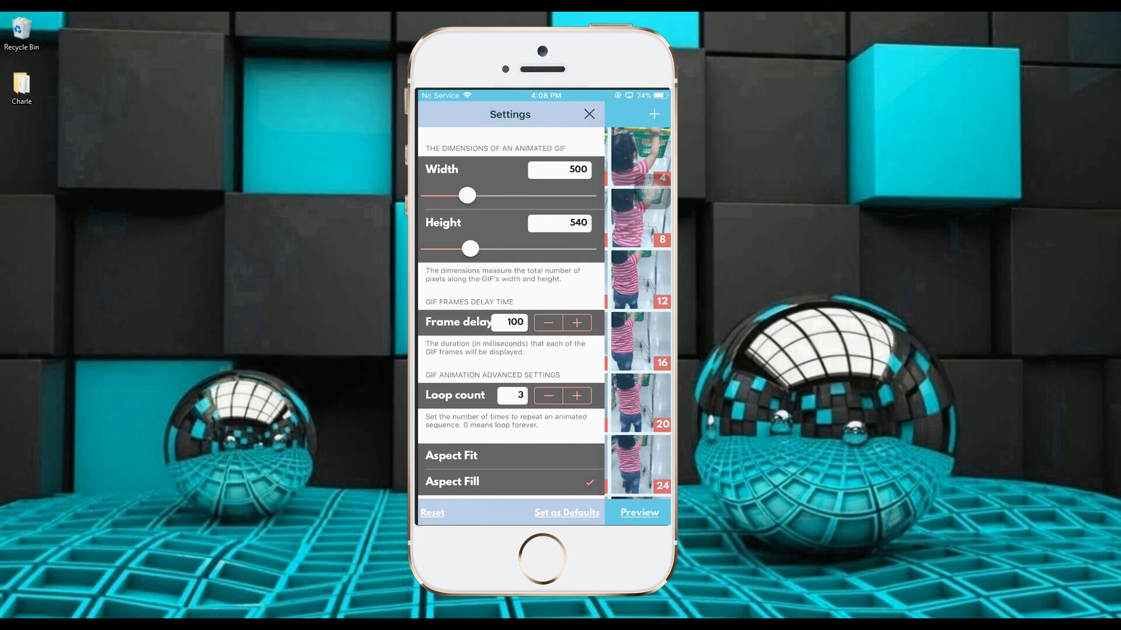
Step: Preview and save the shopping-cart GIF, then play it from the GIF Lab library
left_click(588, 114)
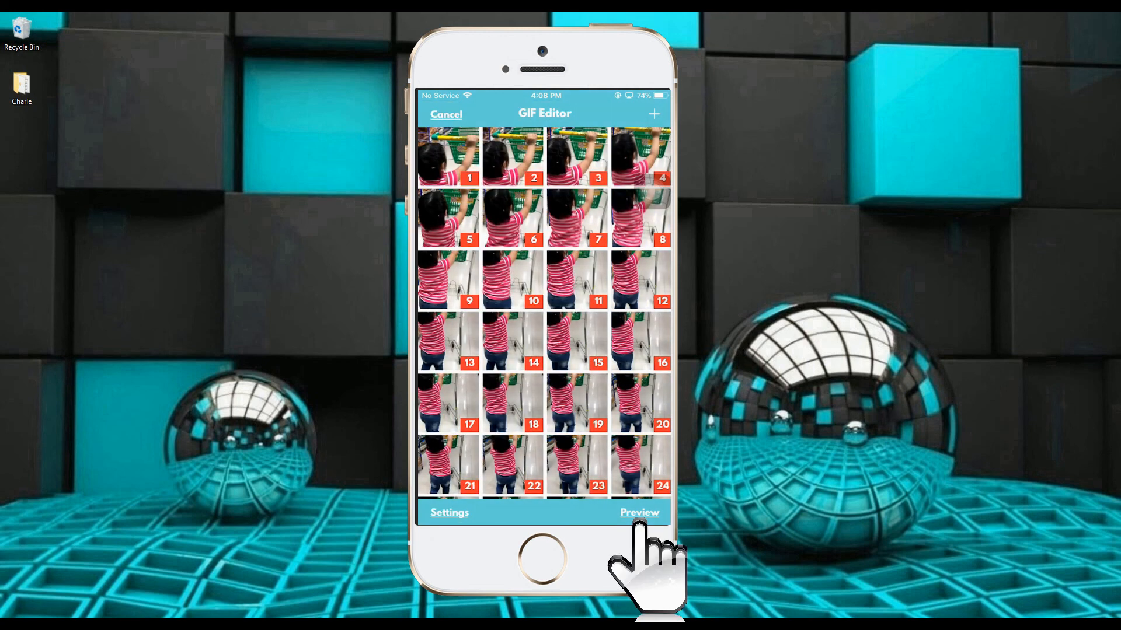
left_click(638, 512)
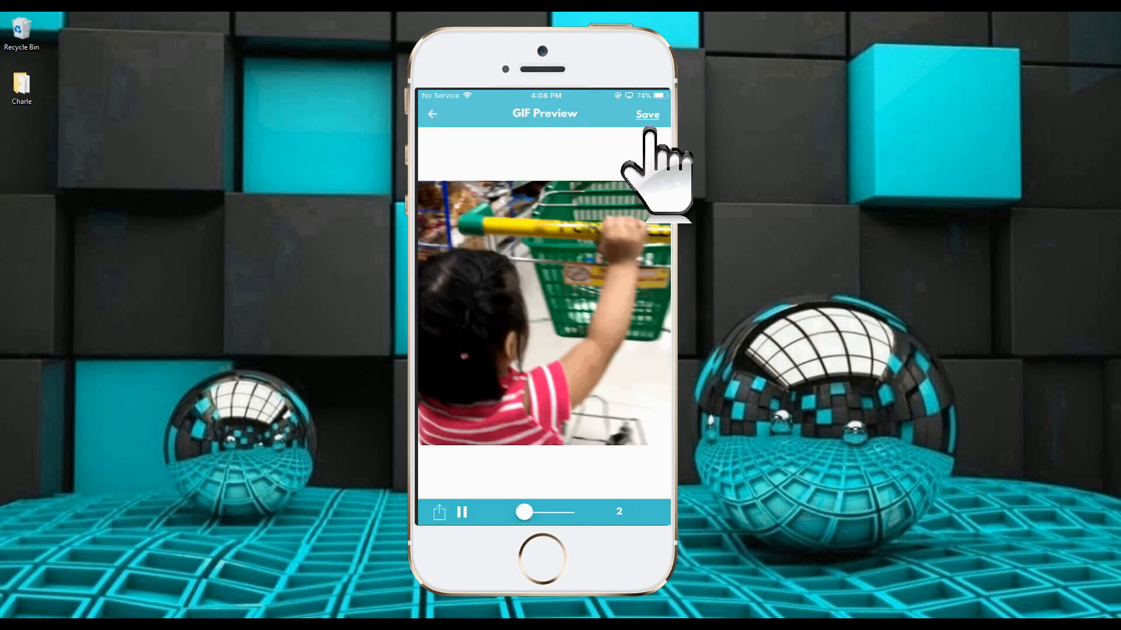
left_click(645, 114)
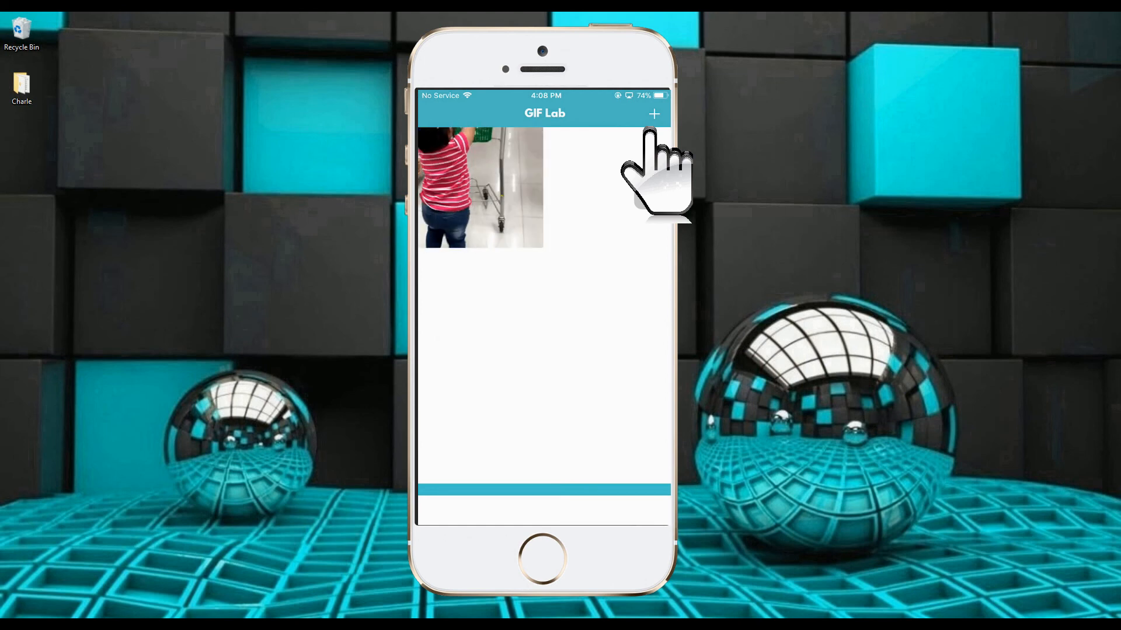
left_click(482, 189)
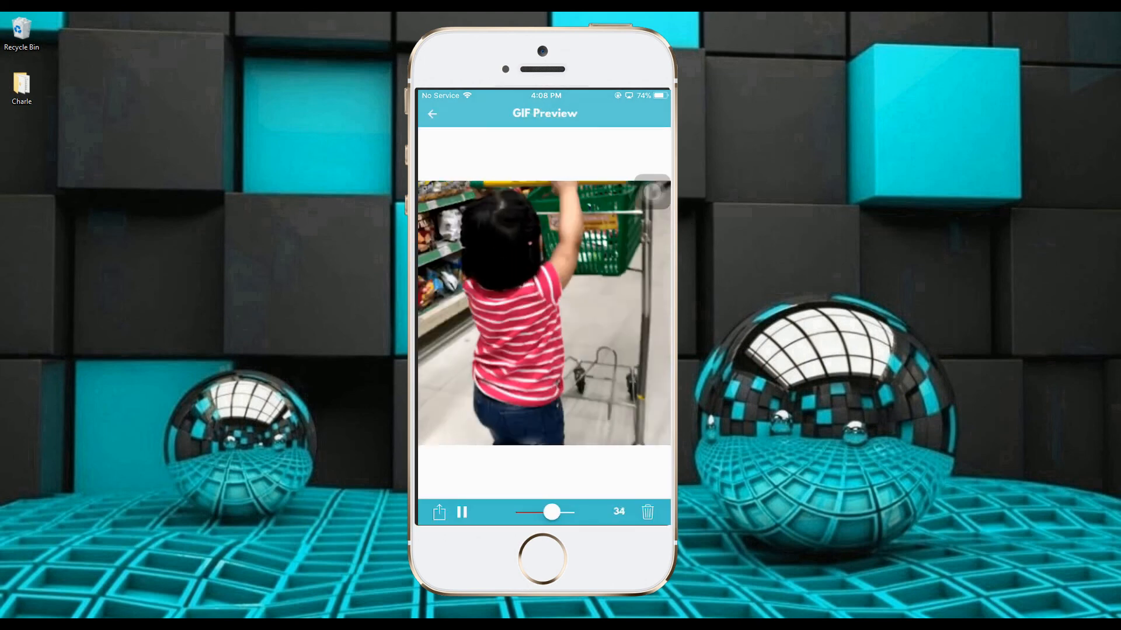